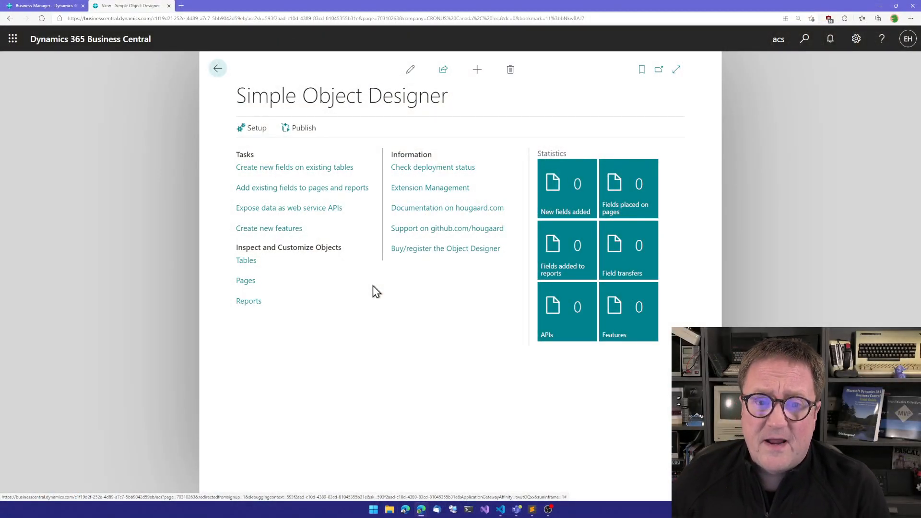
pyautogui.moveTo(345, 224)
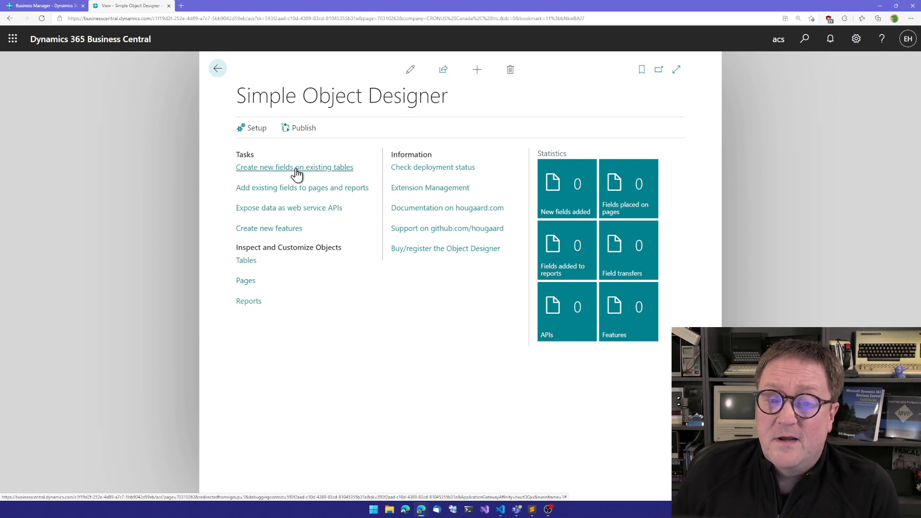
# Start a new field row in Create Fields and browse the Table No list without choosing
pyautogui.click(295, 167)
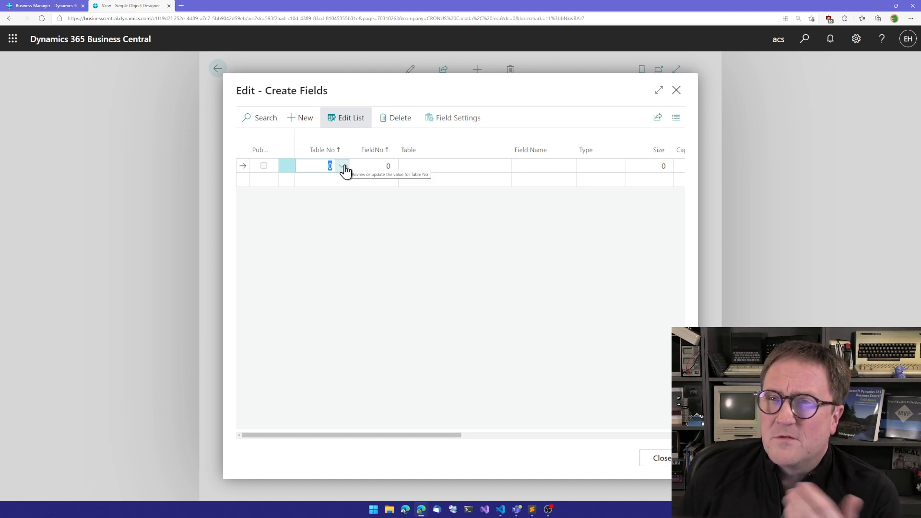
pyautogui.click(342, 166)
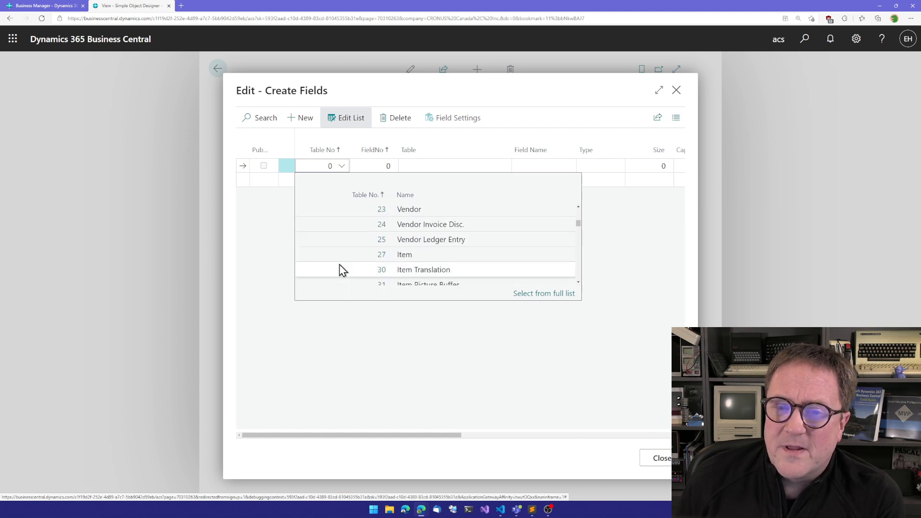
pyautogui.scroll(-3)
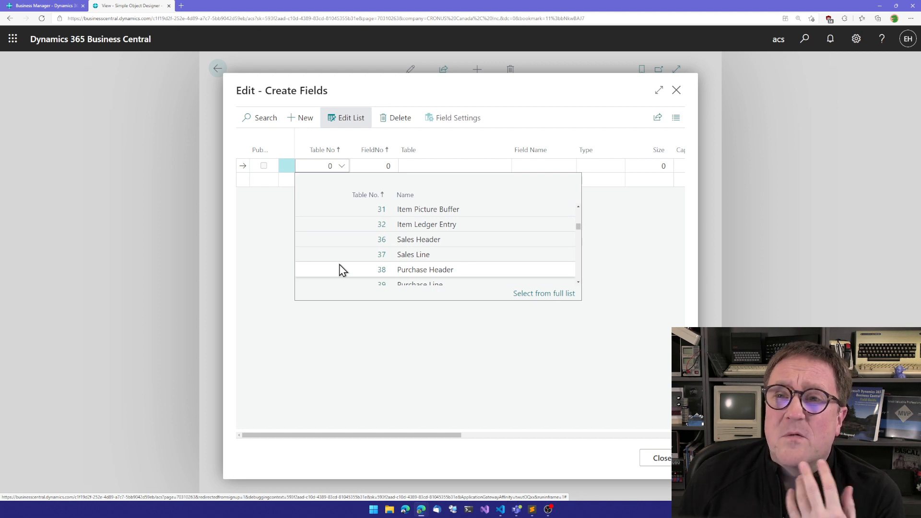
pyautogui.moveTo(351, 254)
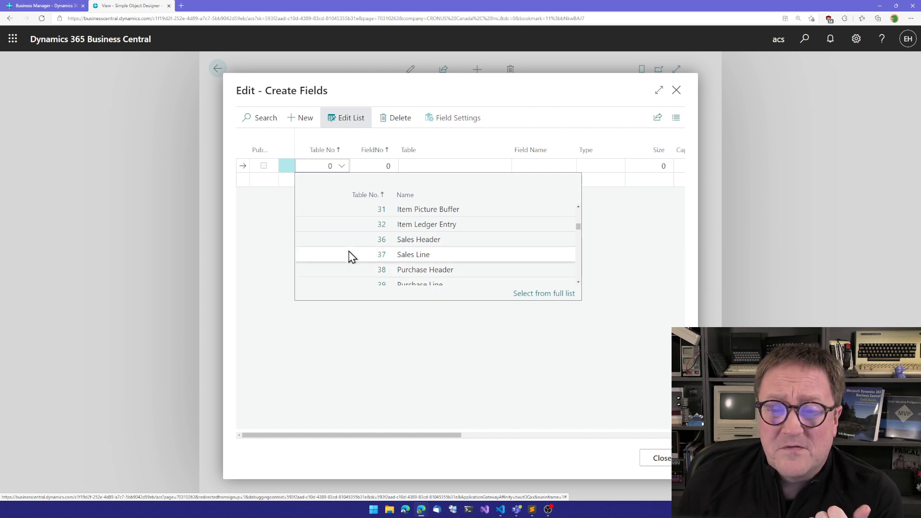
pyautogui.moveTo(433, 238)
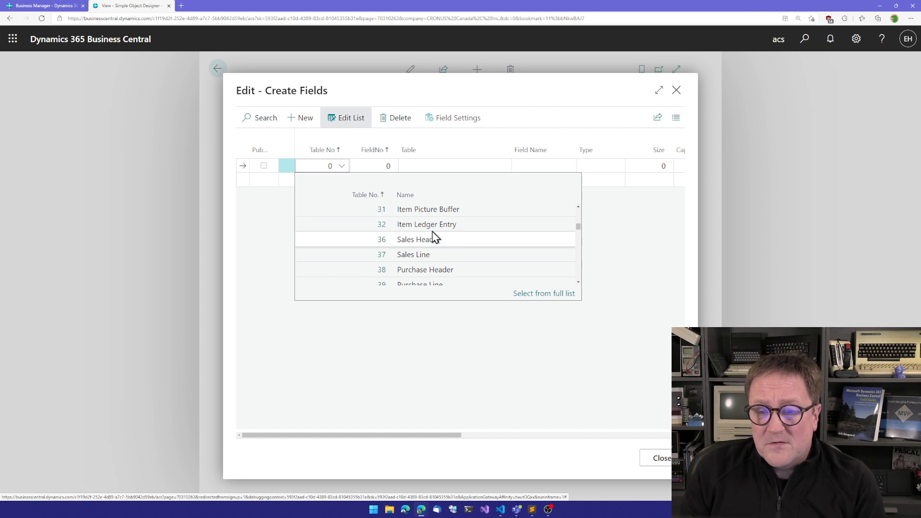
pyautogui.moveTo(405, 246)
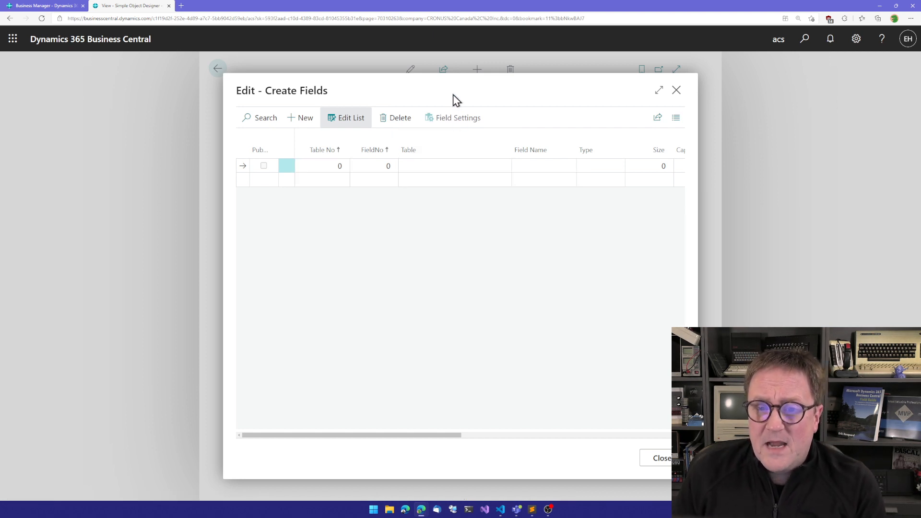
# Find Sales Orders via search and open order S-ORD101001 for Adatum Corporation
pyautogui.write('sales order')
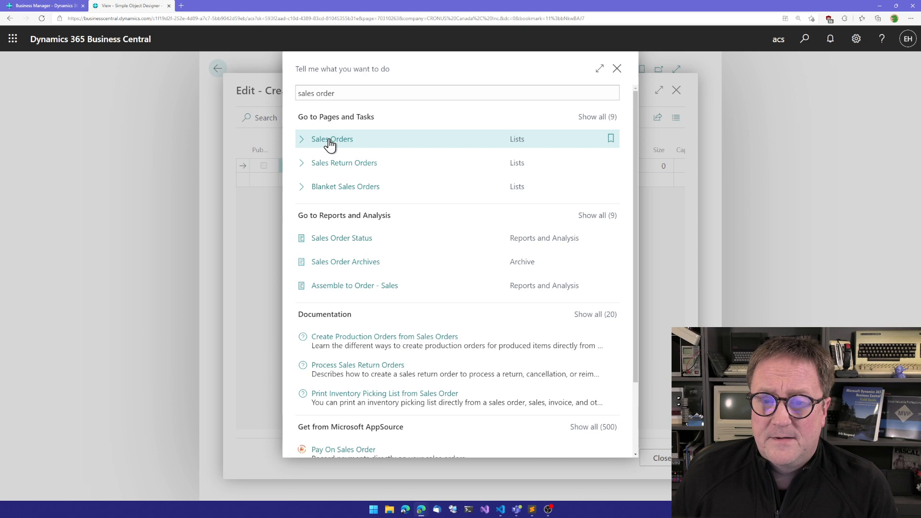
pyautogui.click(331, 138)
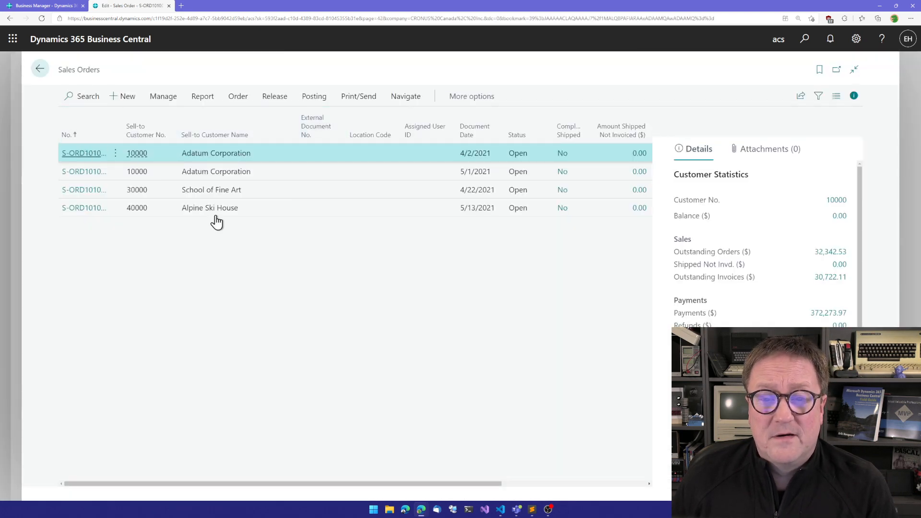
pyautogui.click(85, 153)
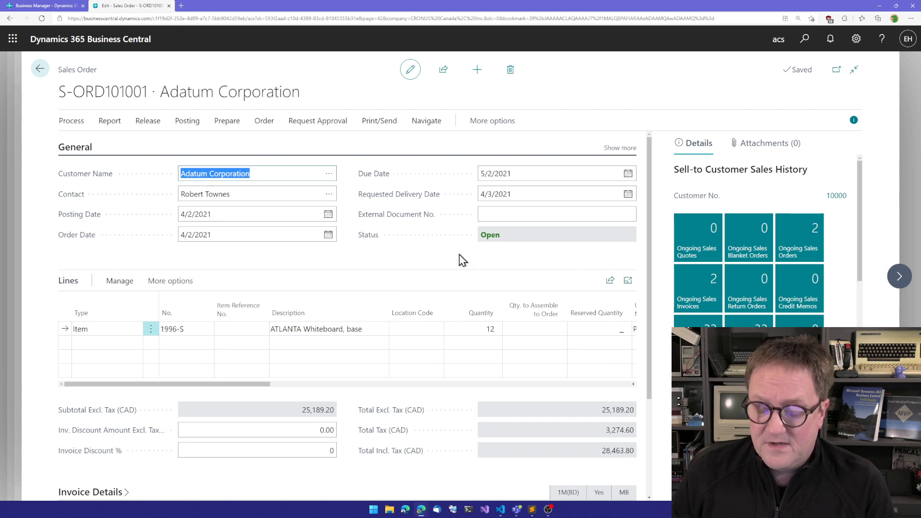
# Use Page Inspection under Help to reveal Sales Order page 42 on Sales Header table 36
pyautogui.click(881, 38)
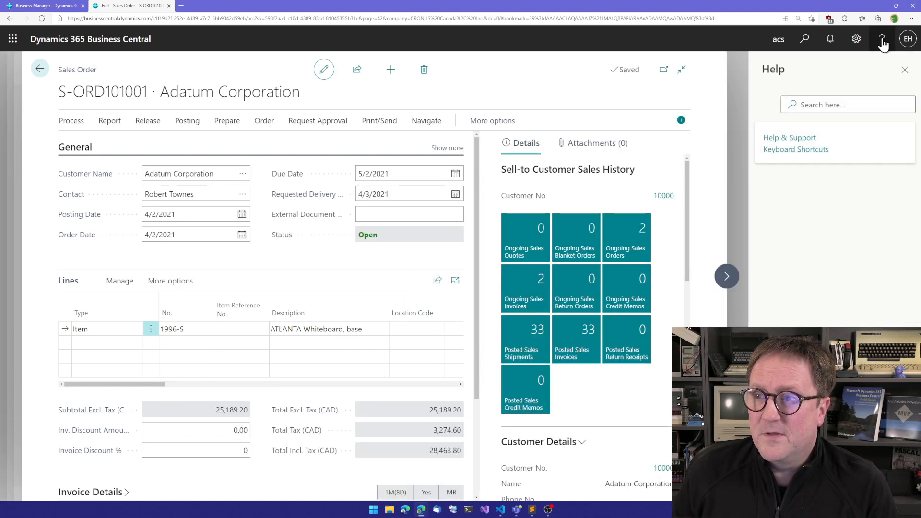
pyautogui.click(789, 137)
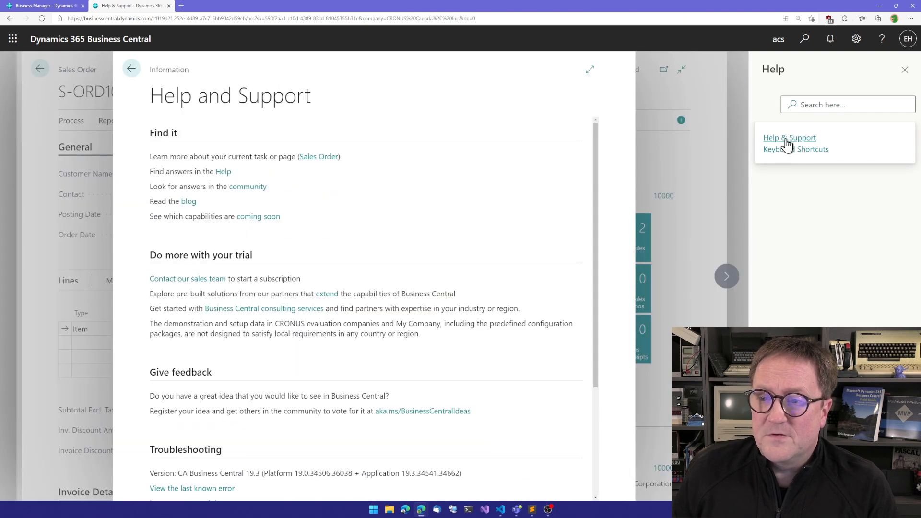
pyautogui.scroll(-3)
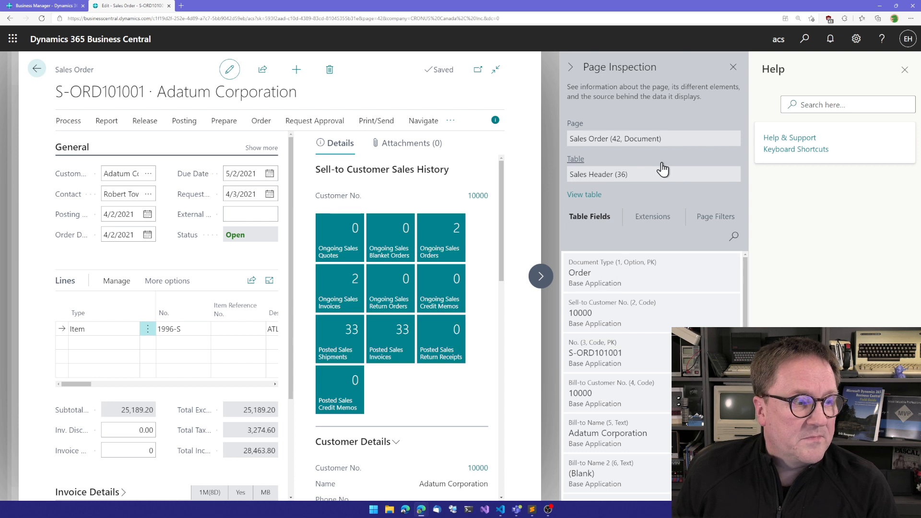
pyautogui.moveTo(628, 176)
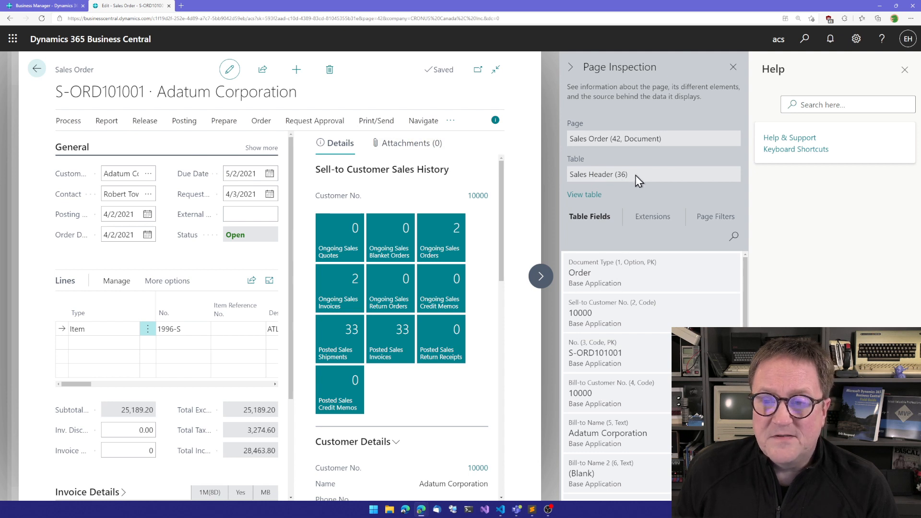
pyautogui.moveTo(644, 185)
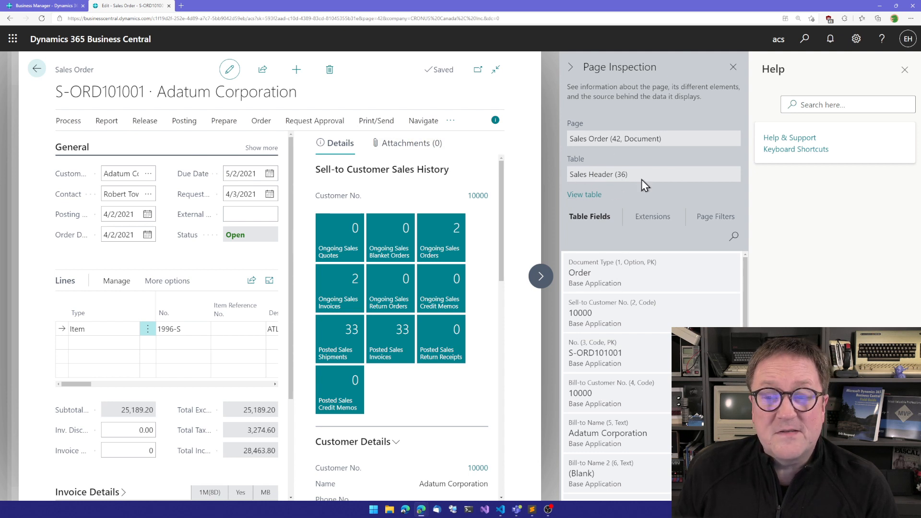
pyautogui.moveTo(637, 171)
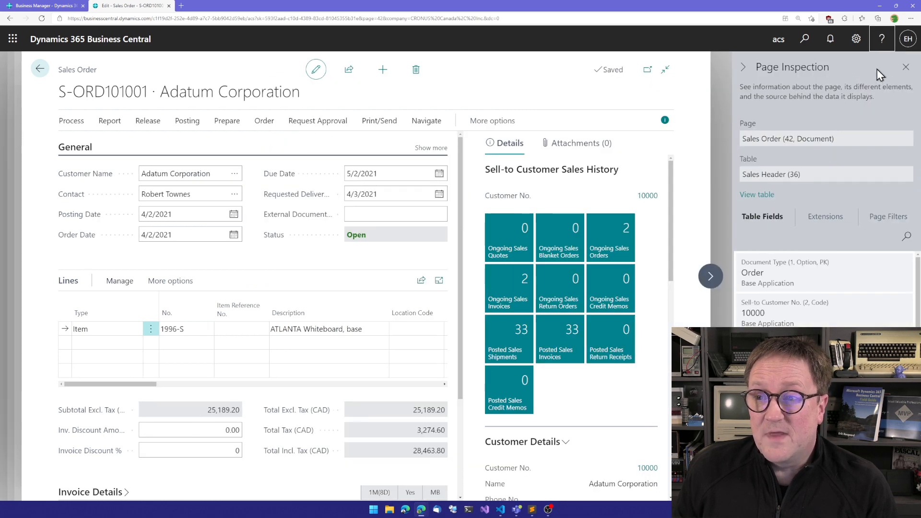
# Back in Create Fields, target table 36 Sales Header and name the new field ShipCustomer
pyautogui.click(905, 68)
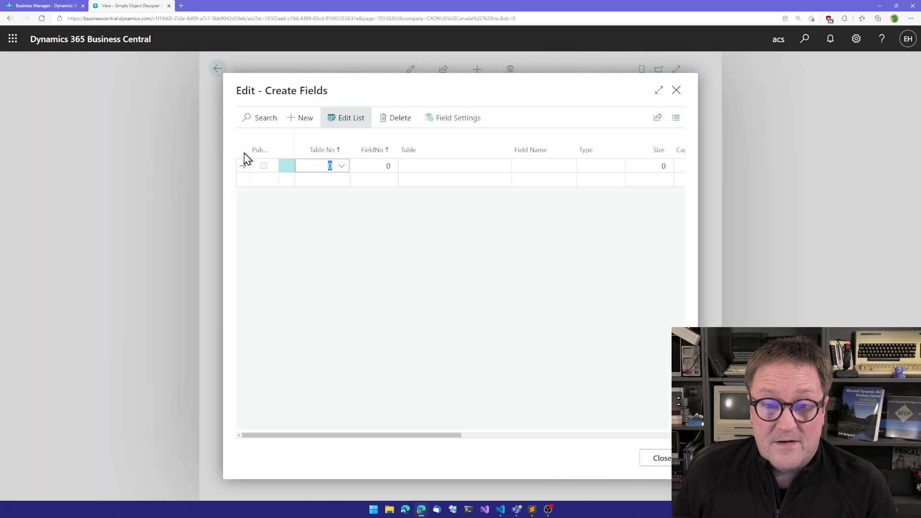
pyautogui.write('36')
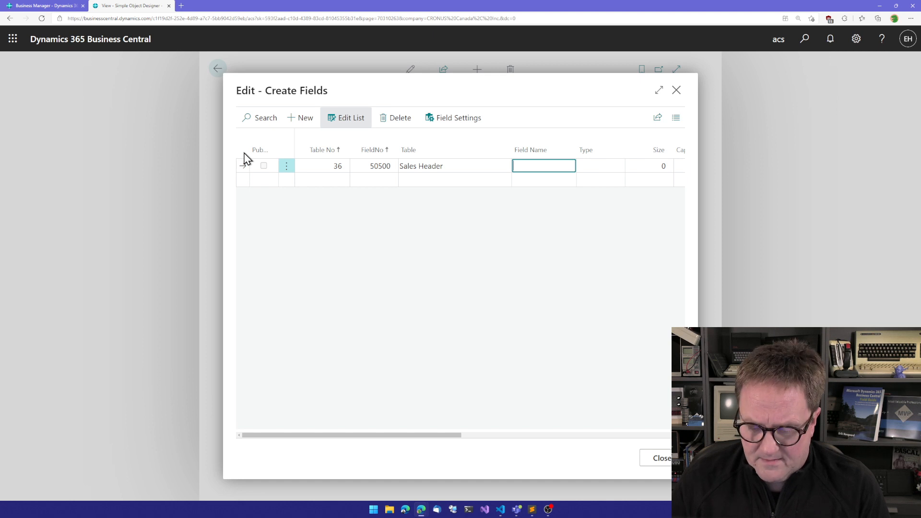
pyautogui.write('Ship')
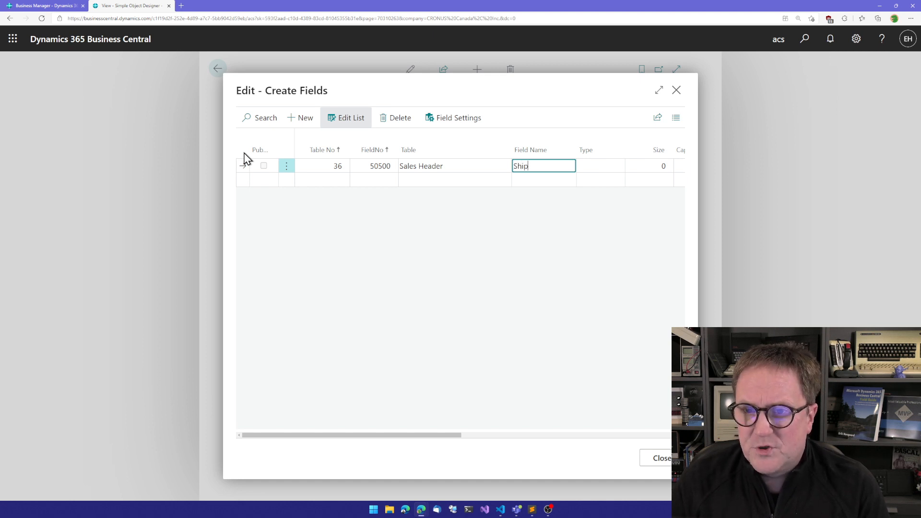
pyautogui.write('Customer')
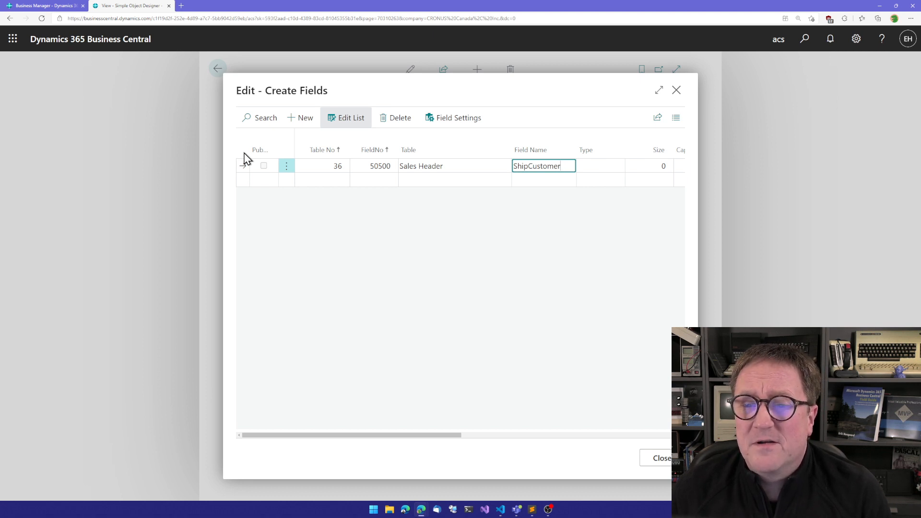
# Set ShipCustomer's type to Lookup and acknowledge the configuration message
pyautogui.click(600, 166)
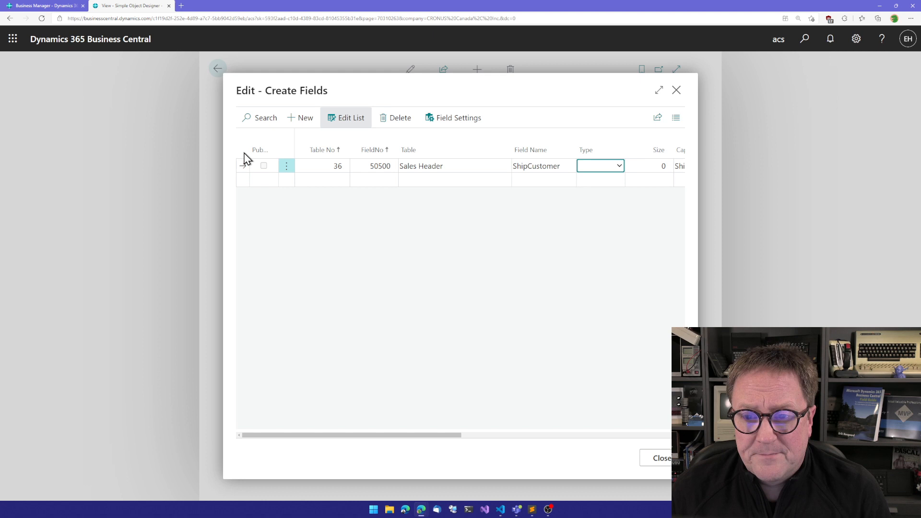
pyautogui.moveTo(569, 166)
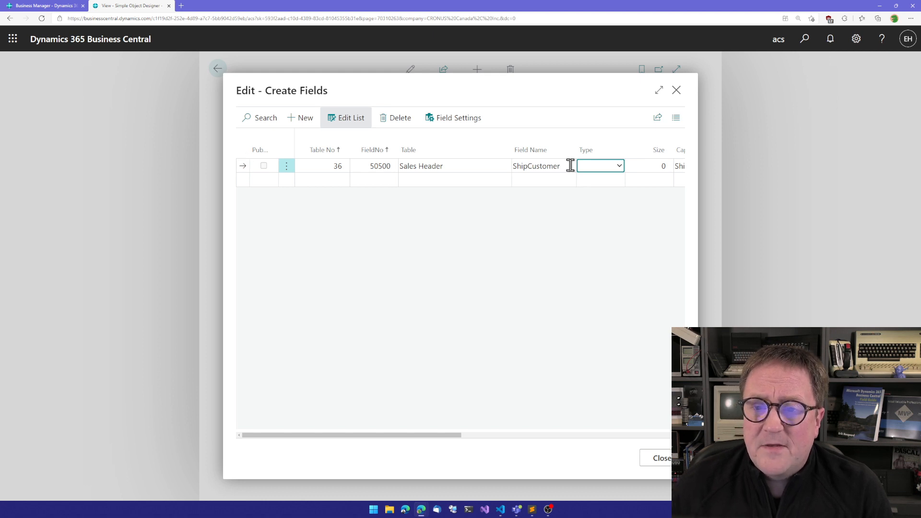
pyautogui.moveTo(416, 469)
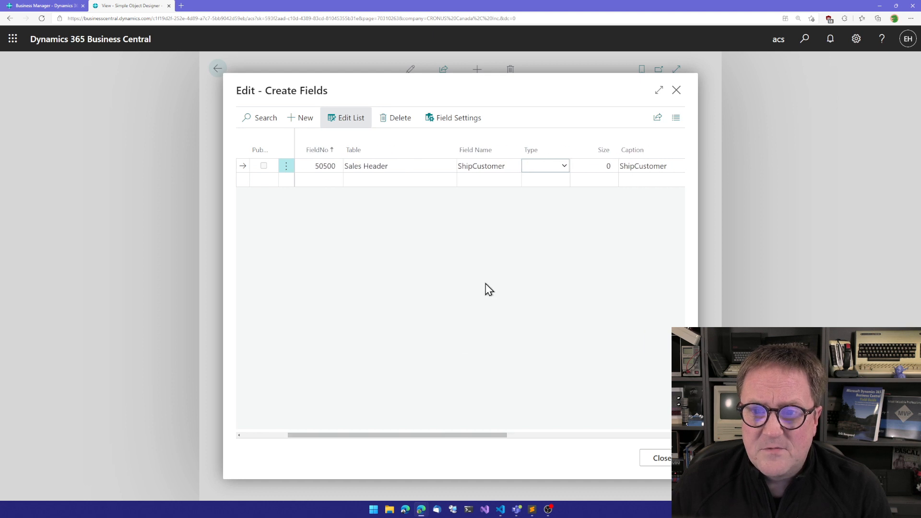
pyautogui.click(562, 166)
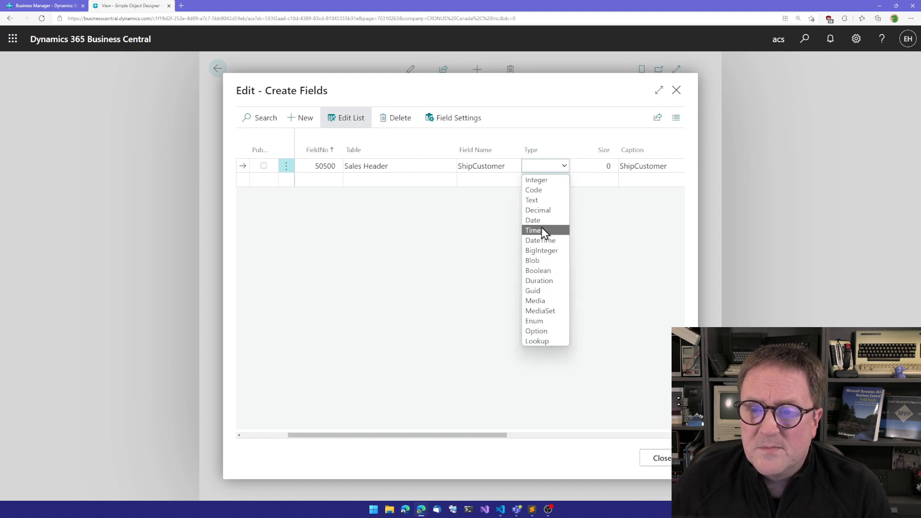
pyautogui.moveTo(535, 199)
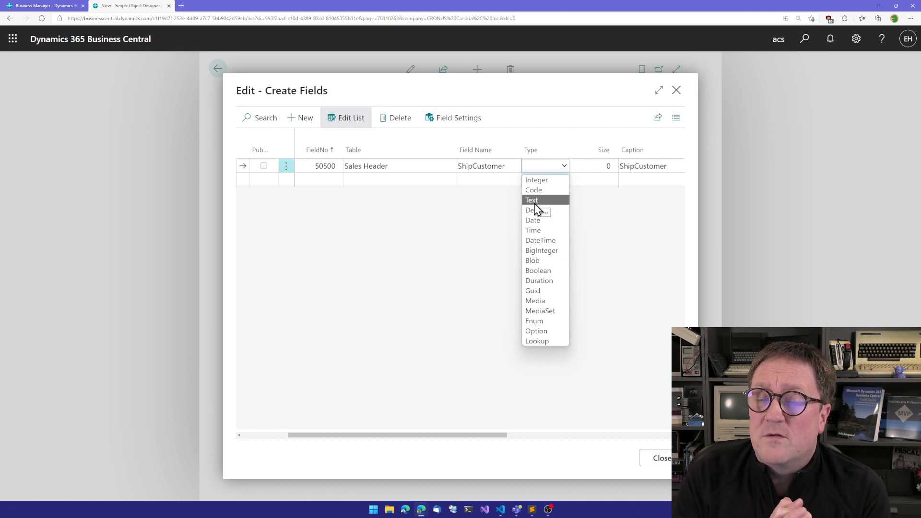
pyautogui.moveTo(540, 240)
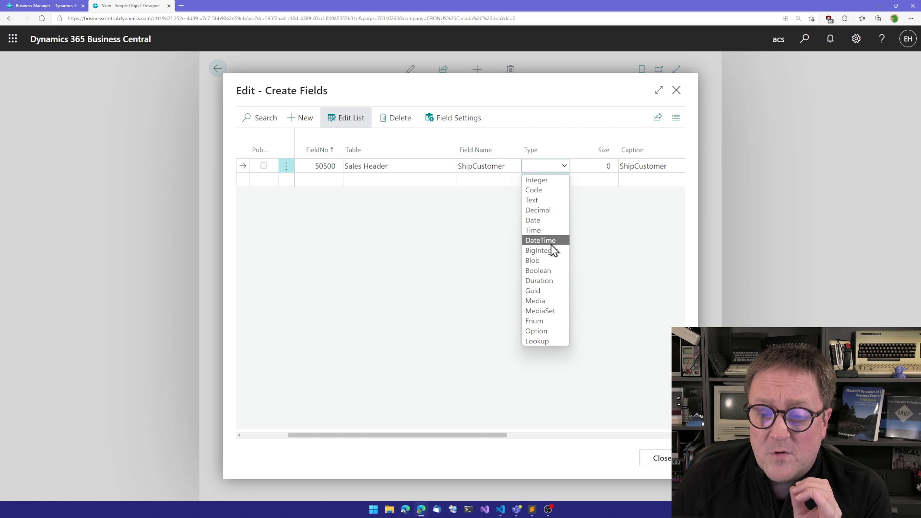
pyautogui.moveTo(536, 341)
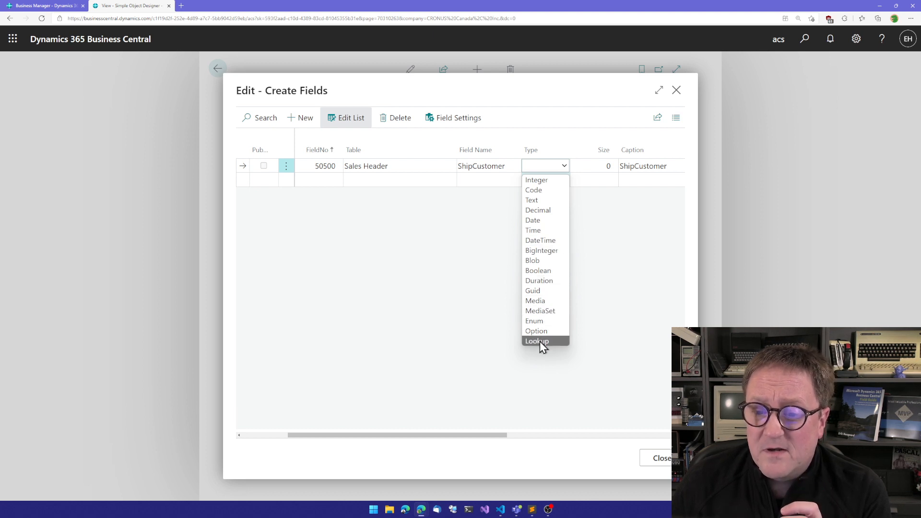
pyautogui.click(537, 341)
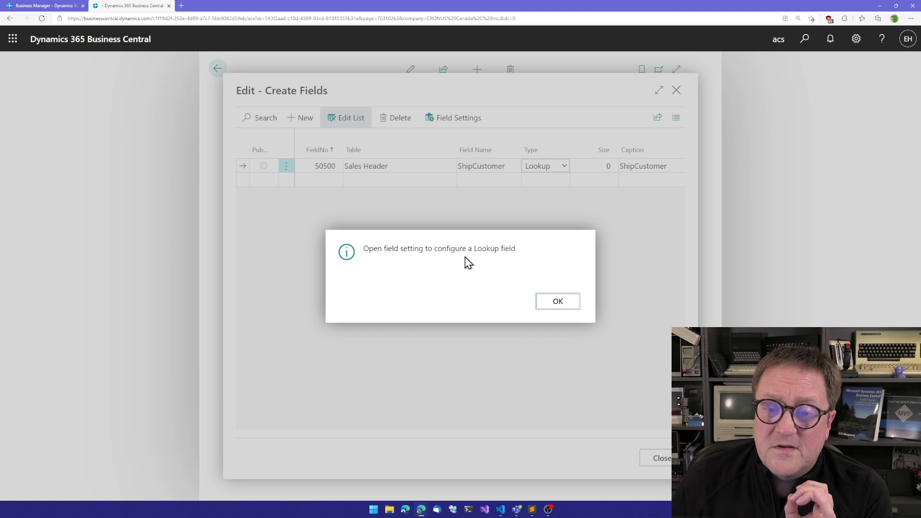
pyautogui.click(557, 300)
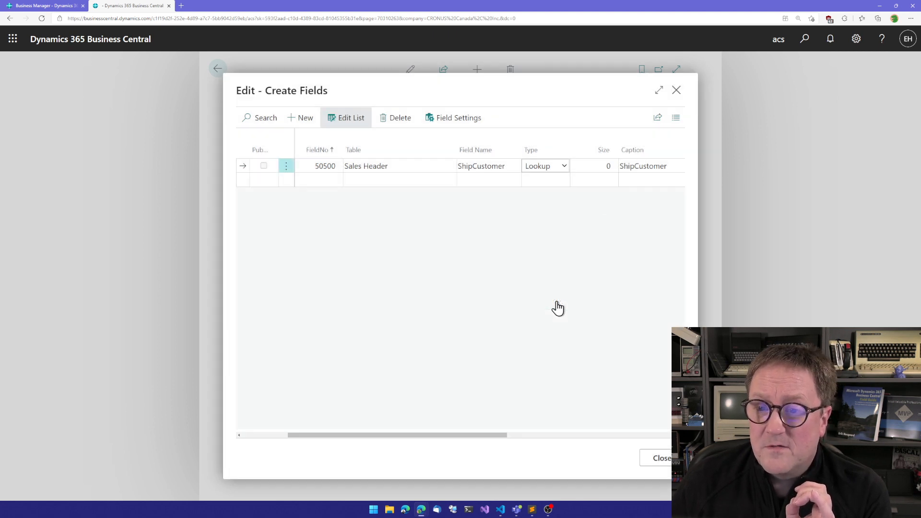
# In ShipCustomer's field settings, link the lookup to table 18 Customer
pyautogui.click(452, 117)
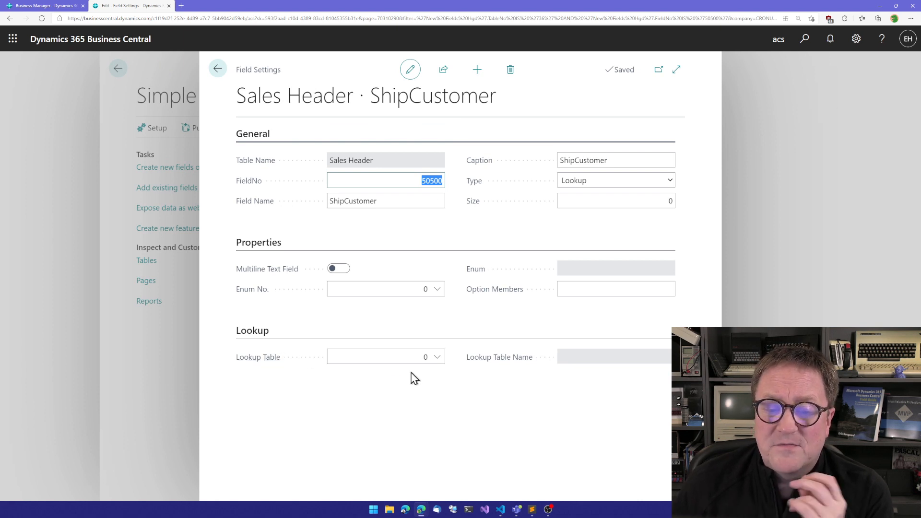
pyautogui.click(379, 357)
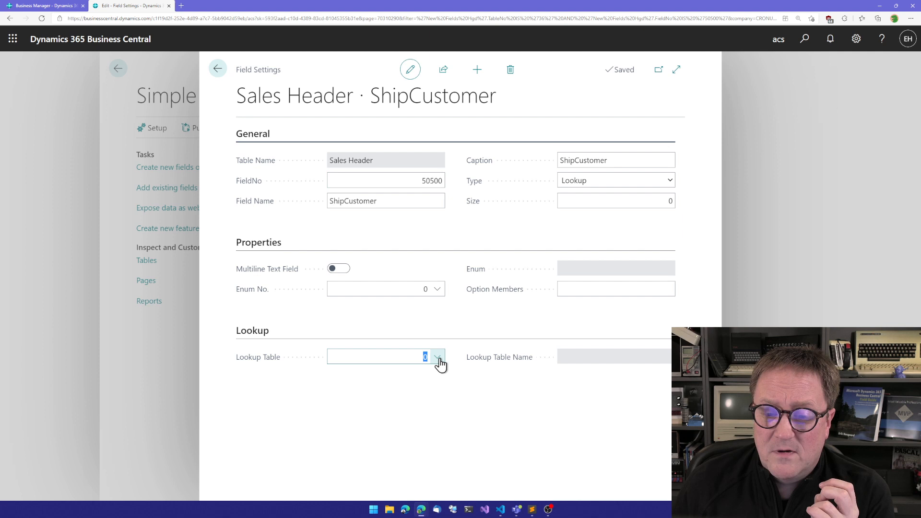
pyautogui.click(437, 357)
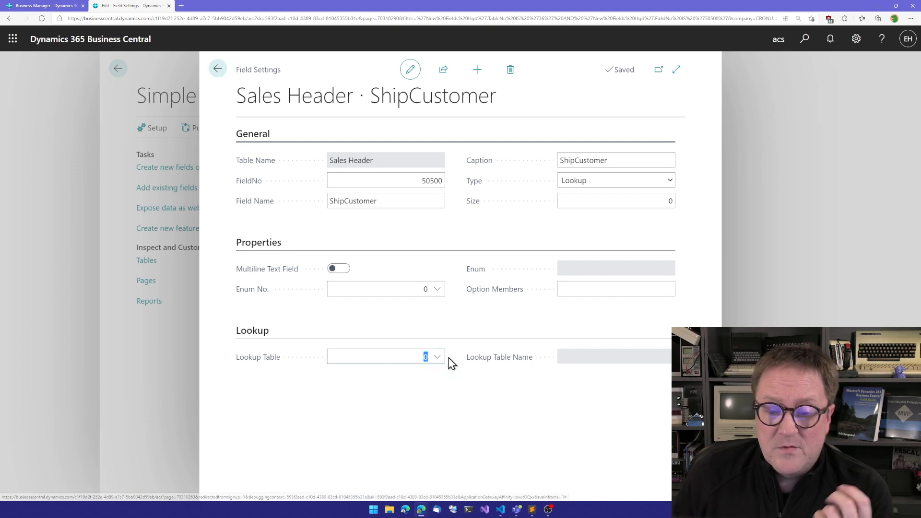
pyautogui.write('customer')
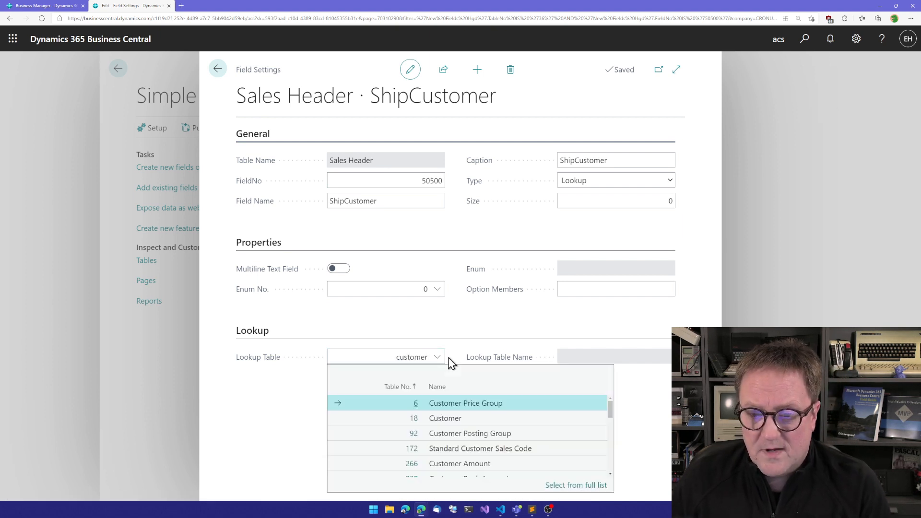
pyautogui.moveTo(393, 423)
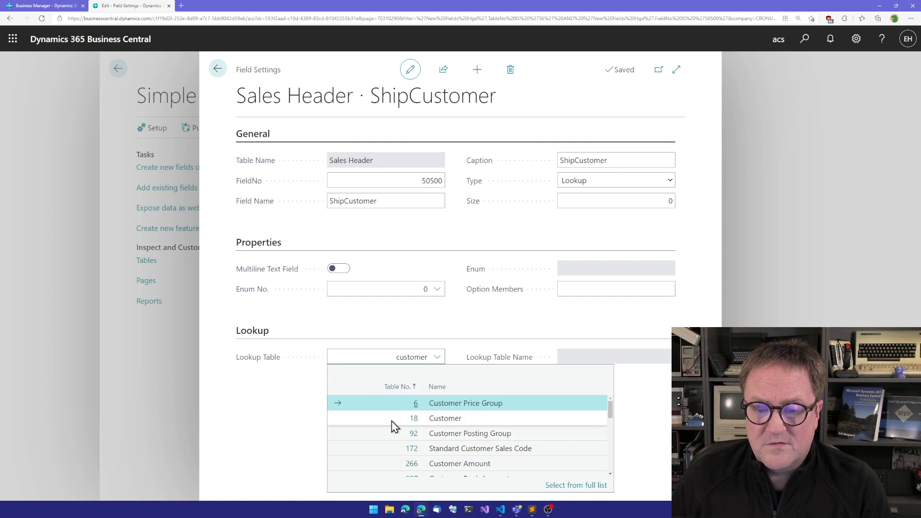
pyautogui.click(445, 418)
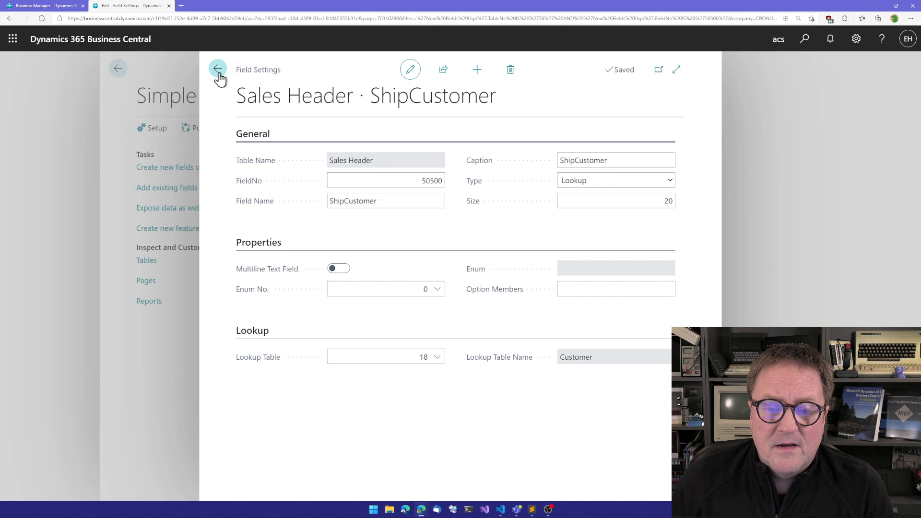
# Return to the Create Fields list and set ShipCustomer's caption to Ship Customer
pyautogui.click(218, 69)
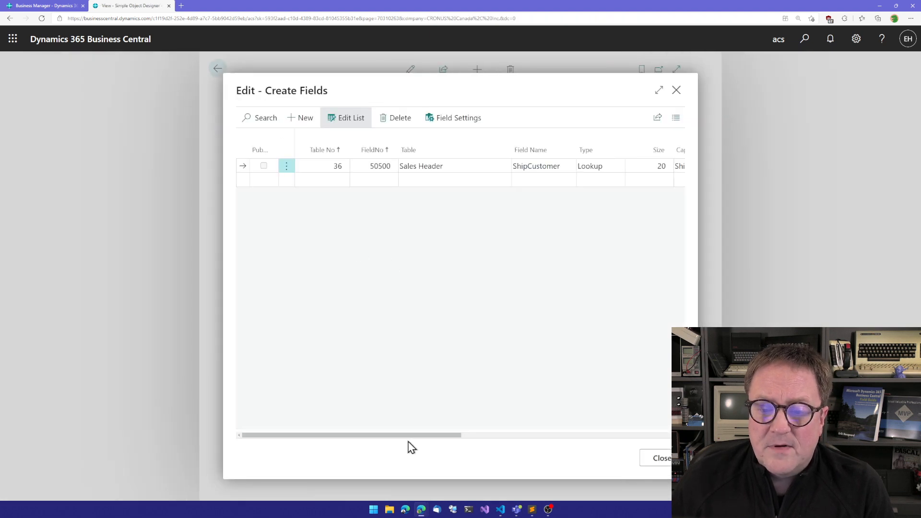
pyautogui.moveTo(411, 434); pyautogui.dragTo(499, 435)
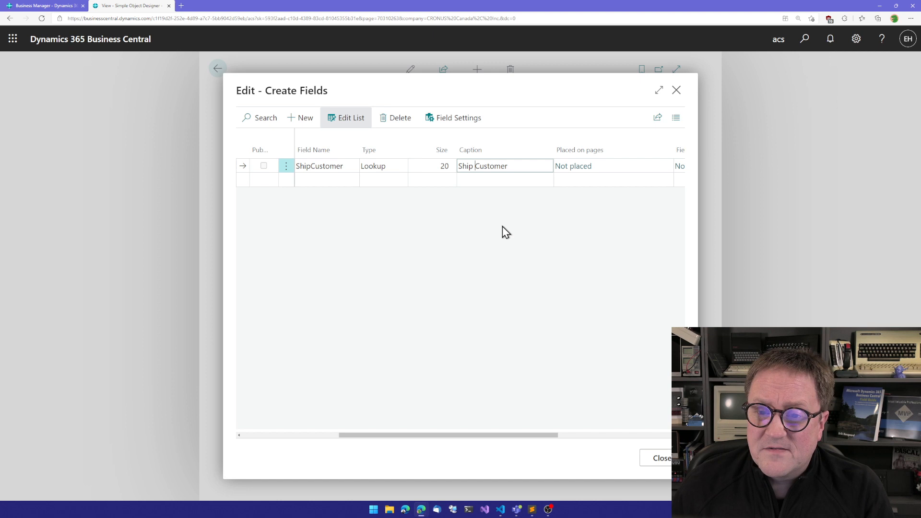
pyautogui.moveTo(452, 414)
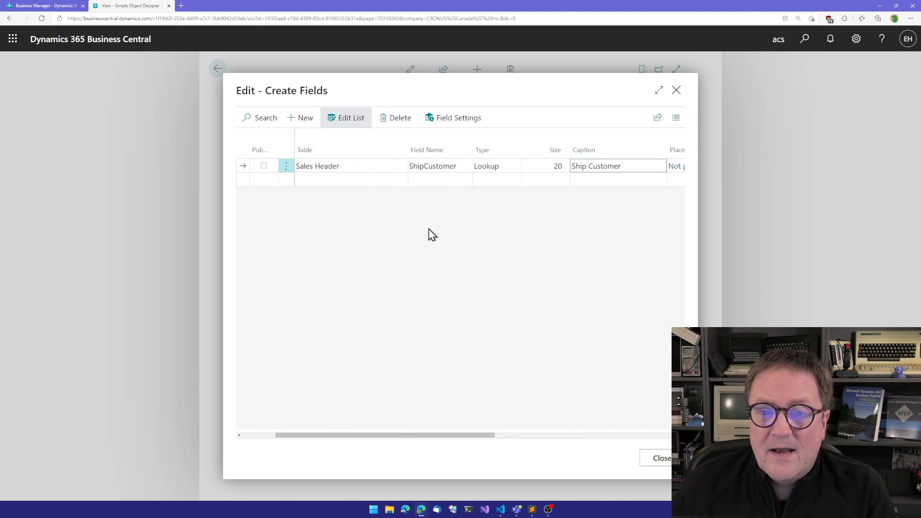
pyautogui.click(440, 180)
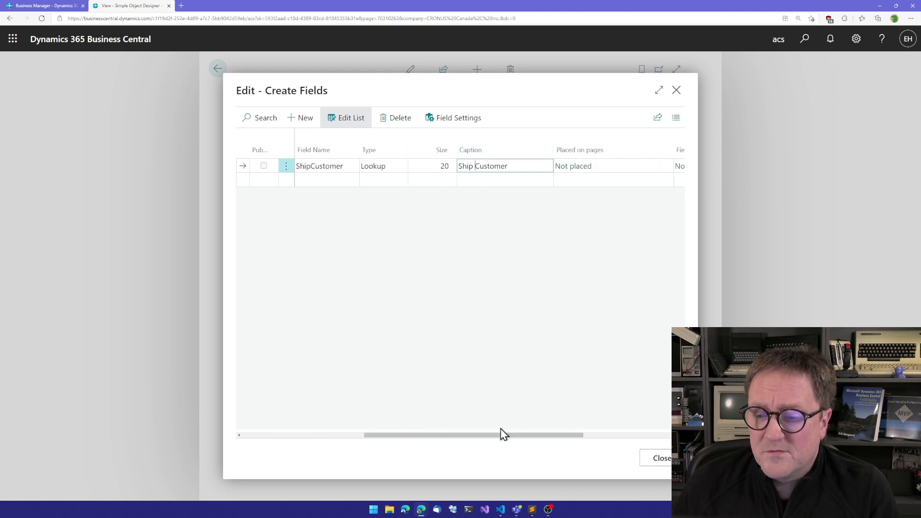
pyautogui.moveTo(501, 434); pyautogui.dragTo(574, 434)
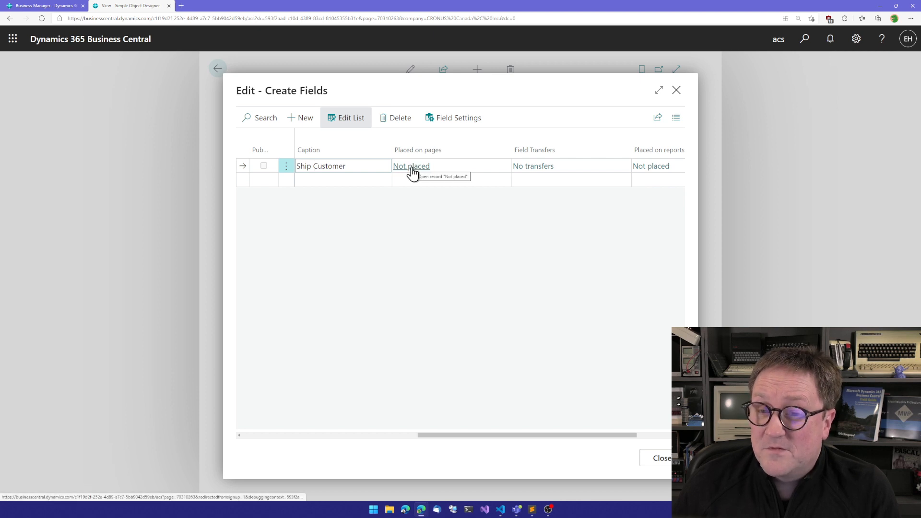
# Add a page placement for ShipCustomer on page 42 Sales Order with Where set to AddAfter
pyautogui.click(412, 165)
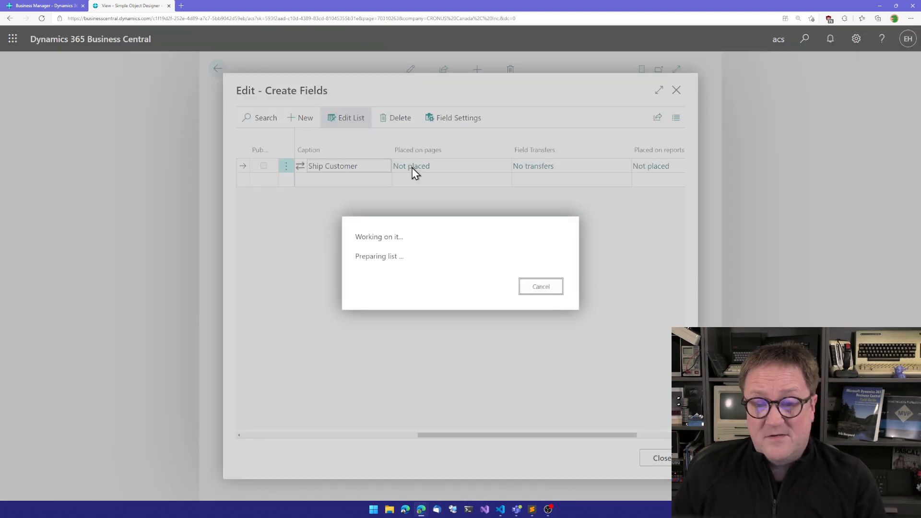
pyautogui.click(412, 166)
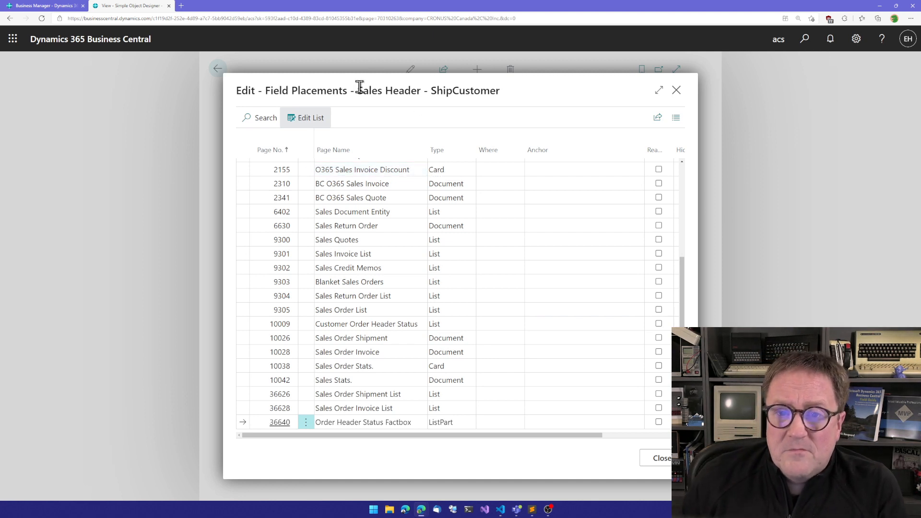
pyautogui.click(499, 281)
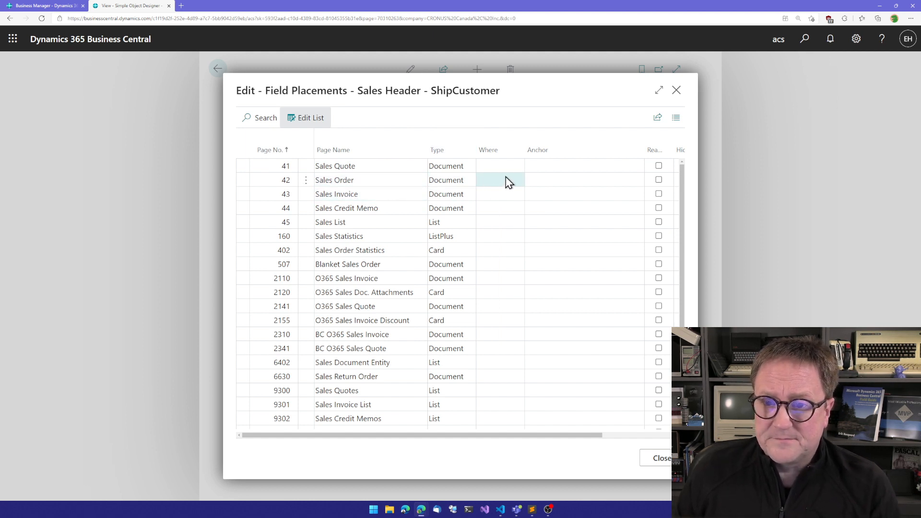
pyautogui.click(499, 180)
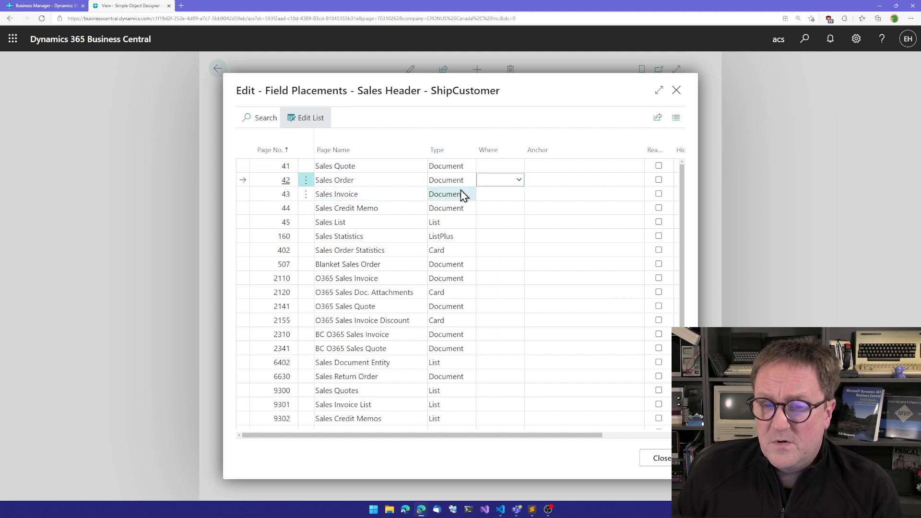
pyautogui.click(517, 180)
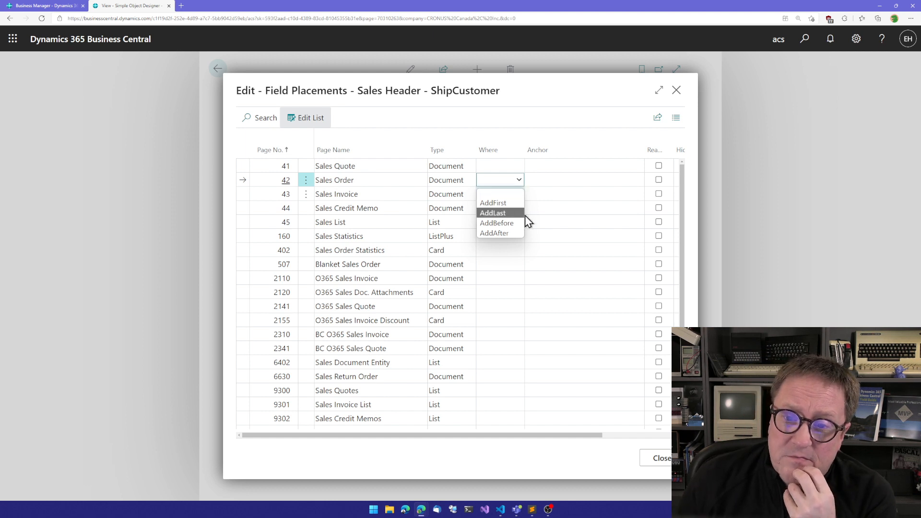
pyautogui.moveTo(501, 234)
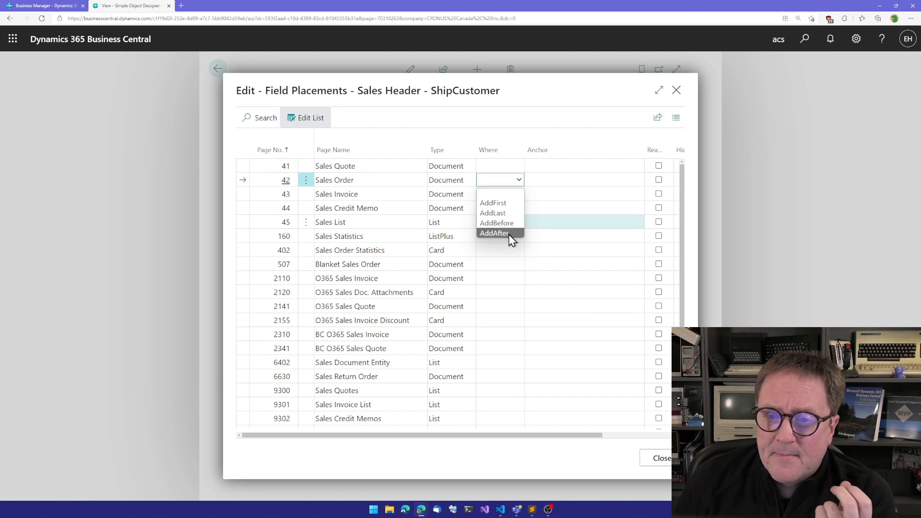
pyautogui.click(493, 232)
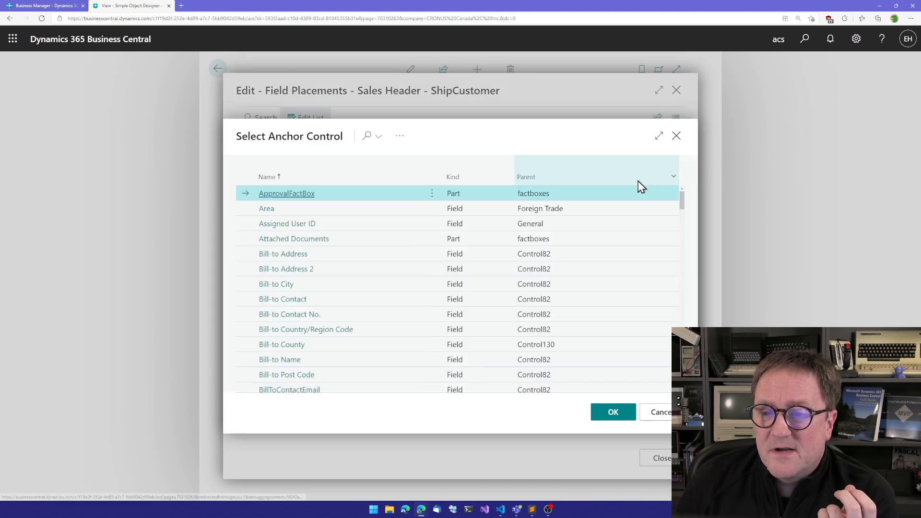
pyautogui.moveTo(432, 254)
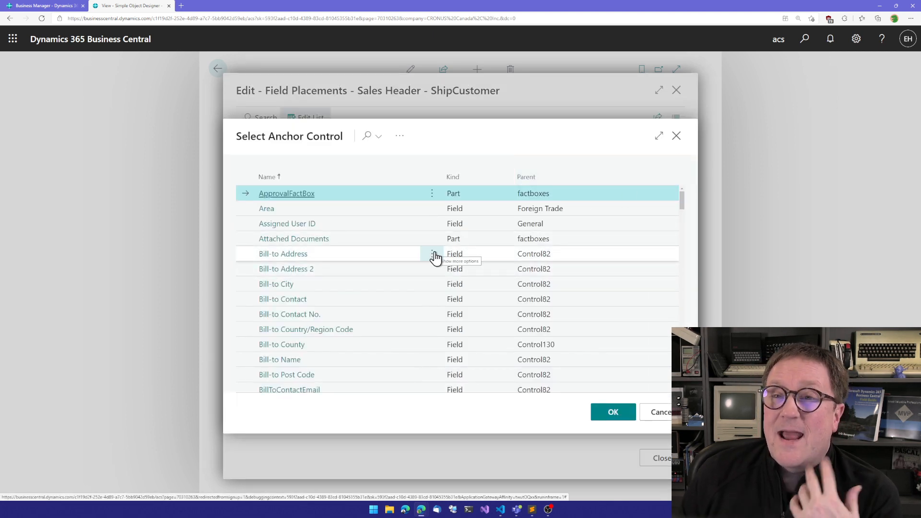
# Choose Order Date as the anchor control, so ShipCustomer shows as placed on 1 page
pyautogui.scroll(-3)
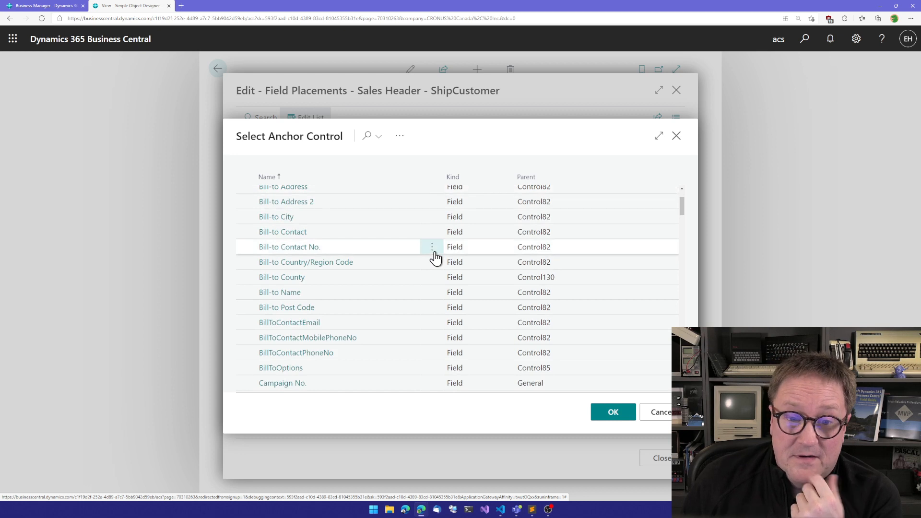
pyautogui.scroll(-3)
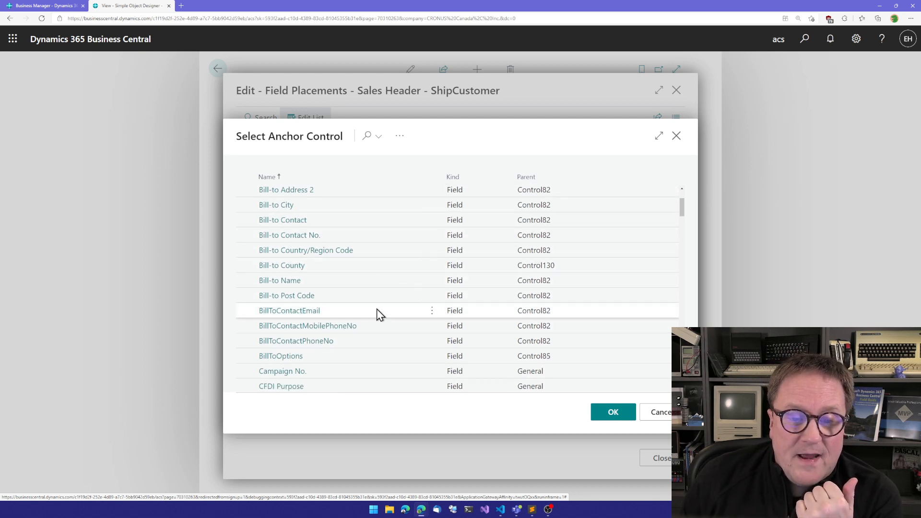
pyautogui.scroll(-3)
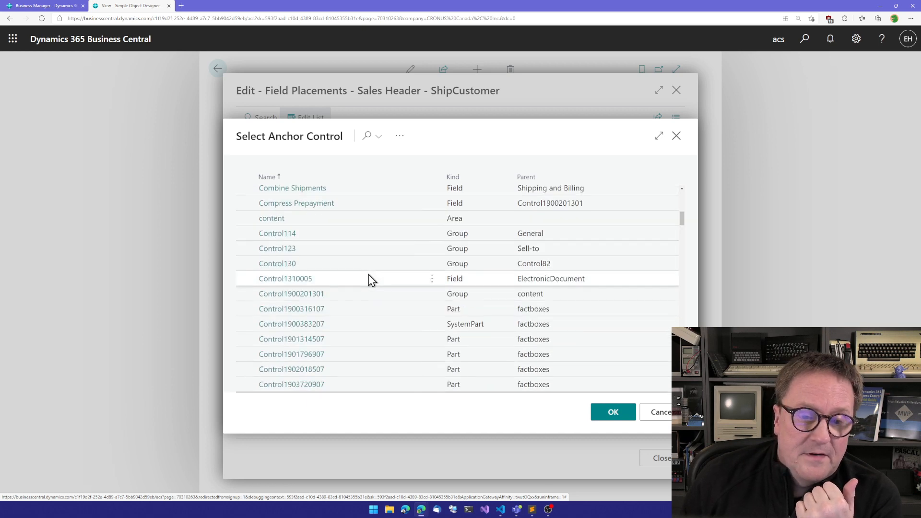
pyautogui.scroll(-3)
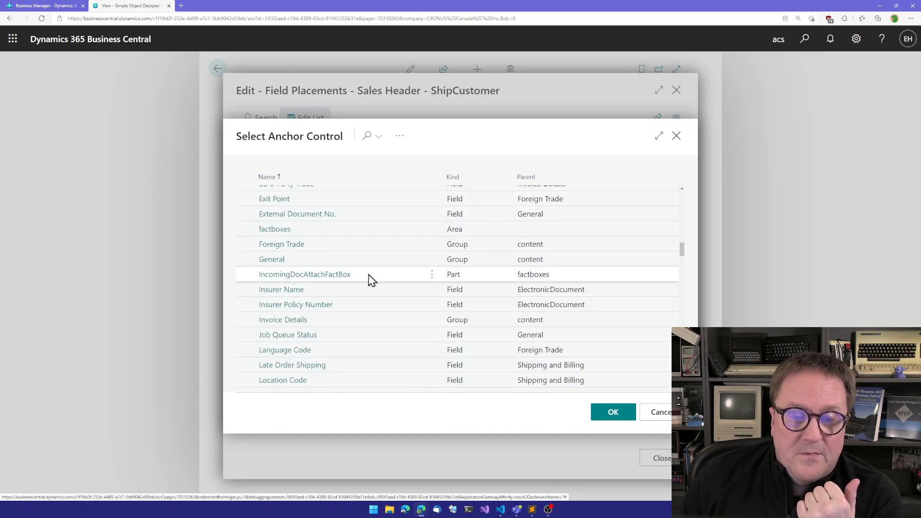
pyautogui.scroll(-3)
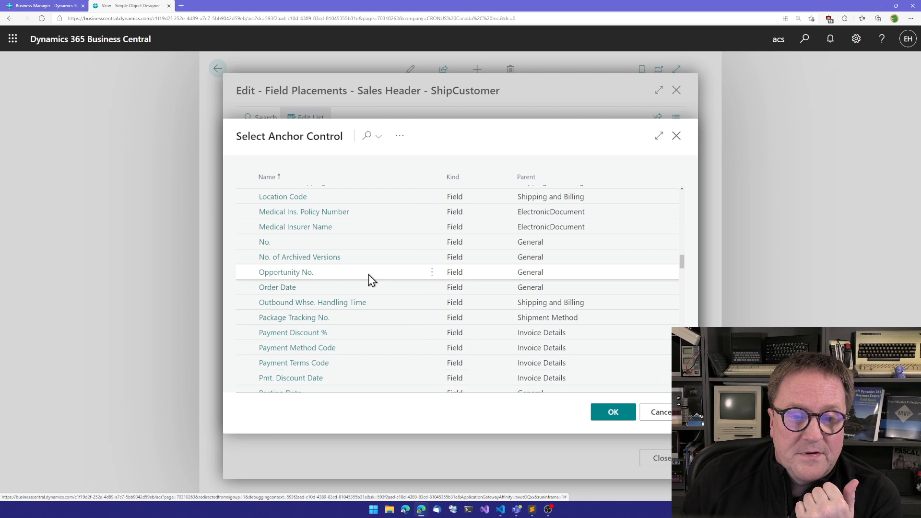
pyautogui.moveTo(277, 287)
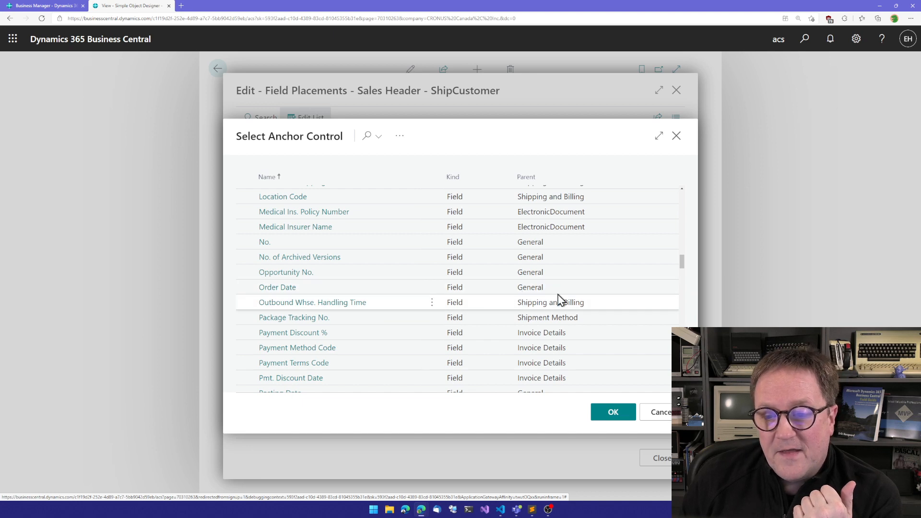
pyautogui.click(277, 287)
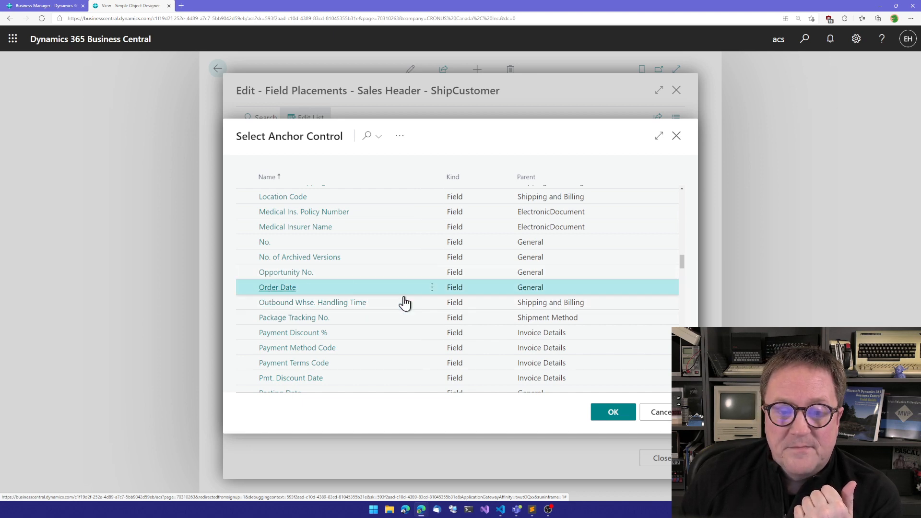
pyautogui.click(613, 411)
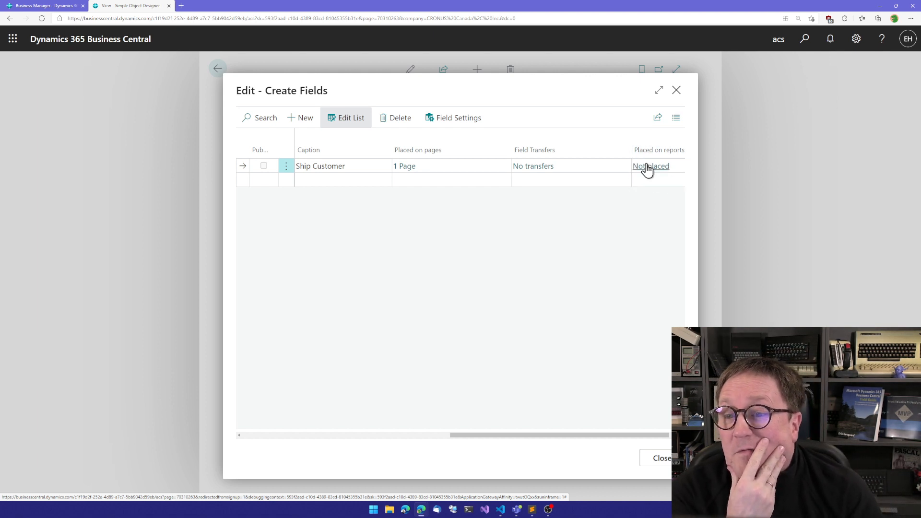
pyautogui.click(650, 166)
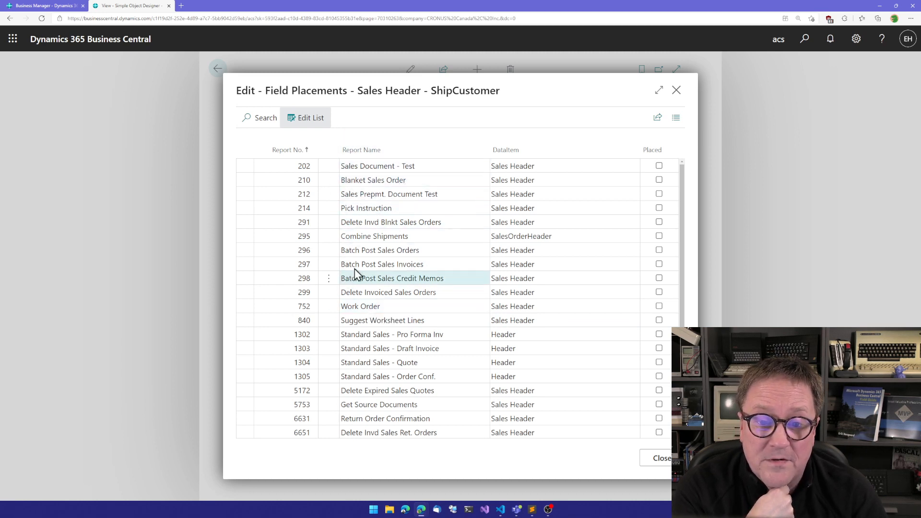
# Browse the Sales Header reports without placing ShipCustomer, then bring up its field transfer destinations
pyautogui.scroll(-3)
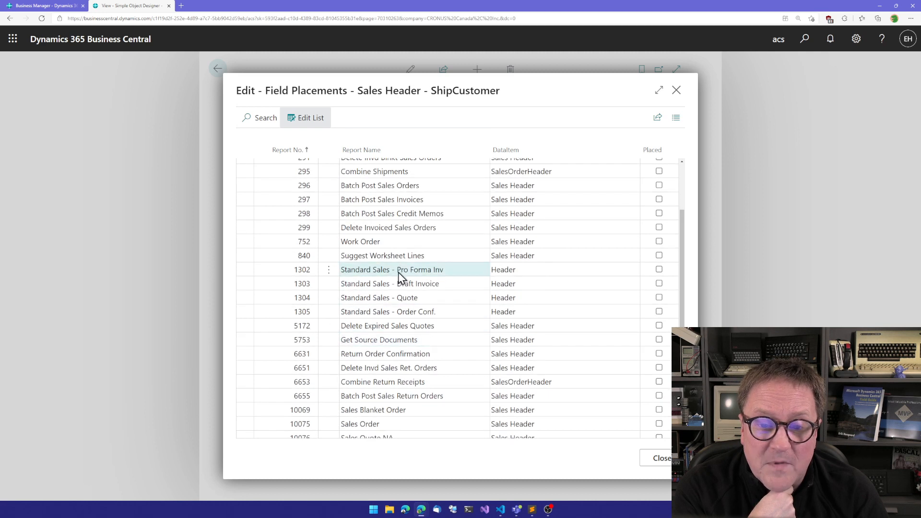
pyautogui.click(388, 311)
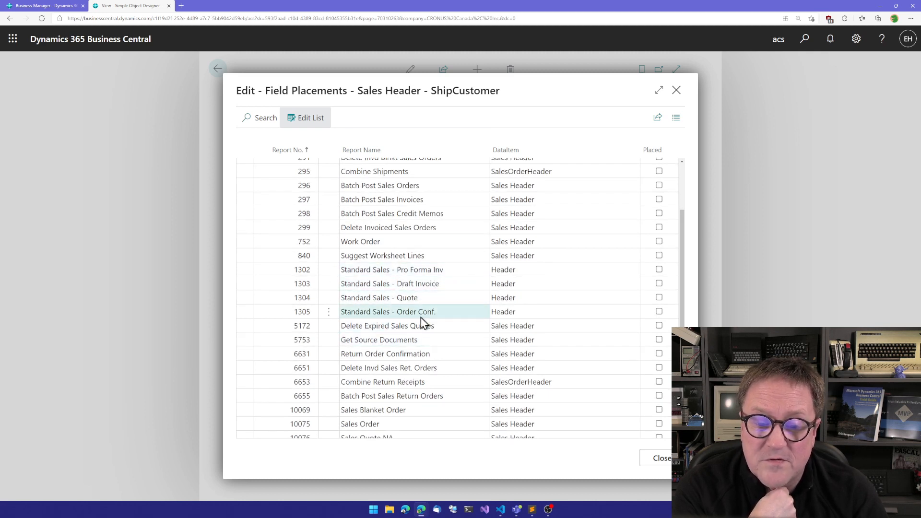
pyautogui.moveTo(422, 321)
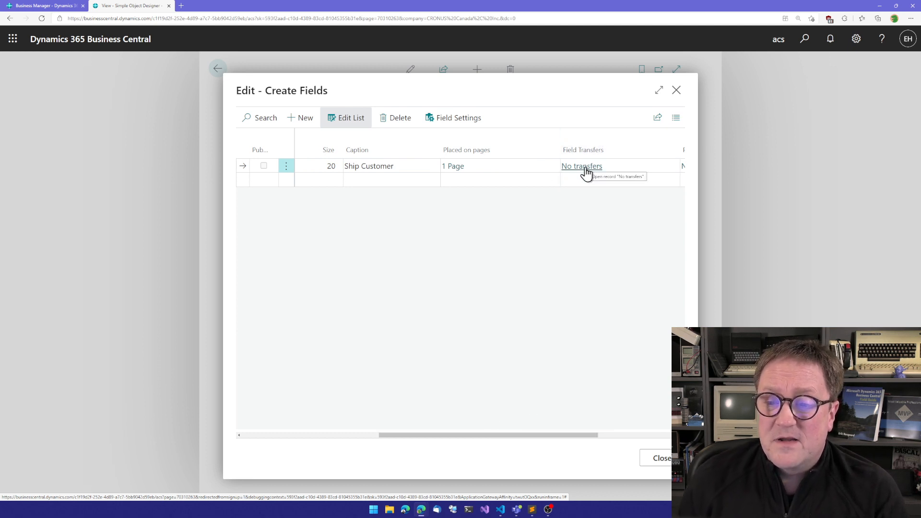
pyautogui.click(582, 166)
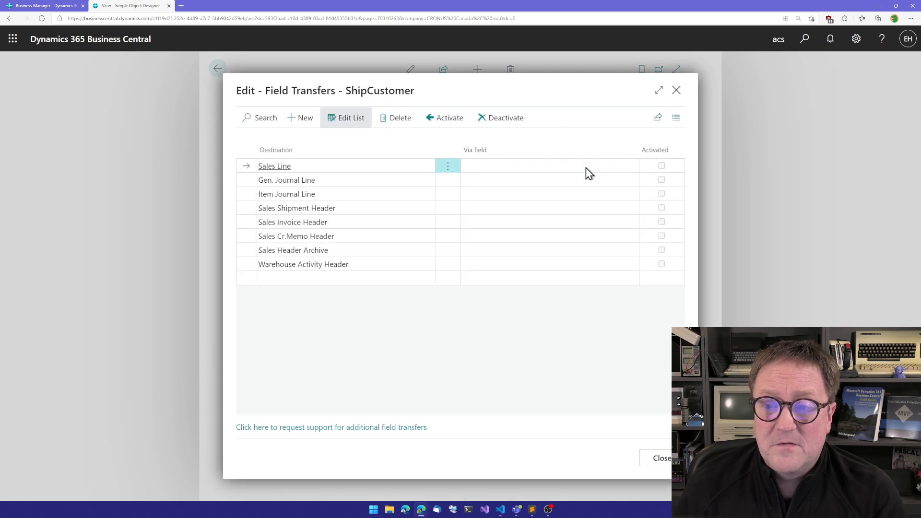
pyautogui.moveTo(508, 201)
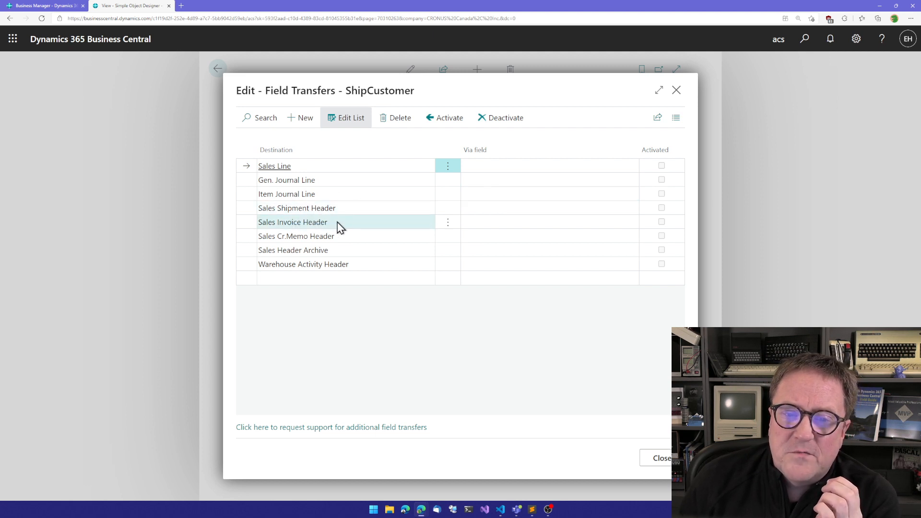
# Transfer ShipCustomer to Sales Invoice Header, creating the missing ShipCustomer field on that table
pyautogui.click(292, 222)
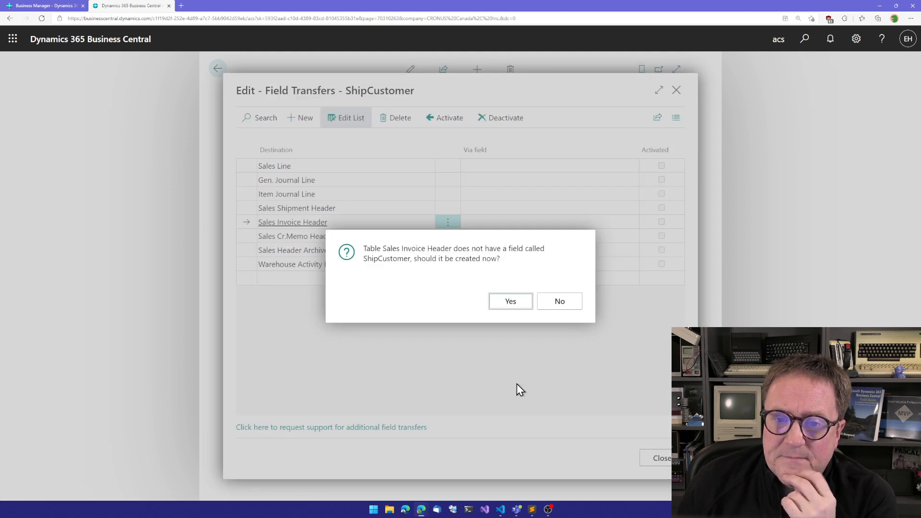
pyautogui.moveTo(510, 300)
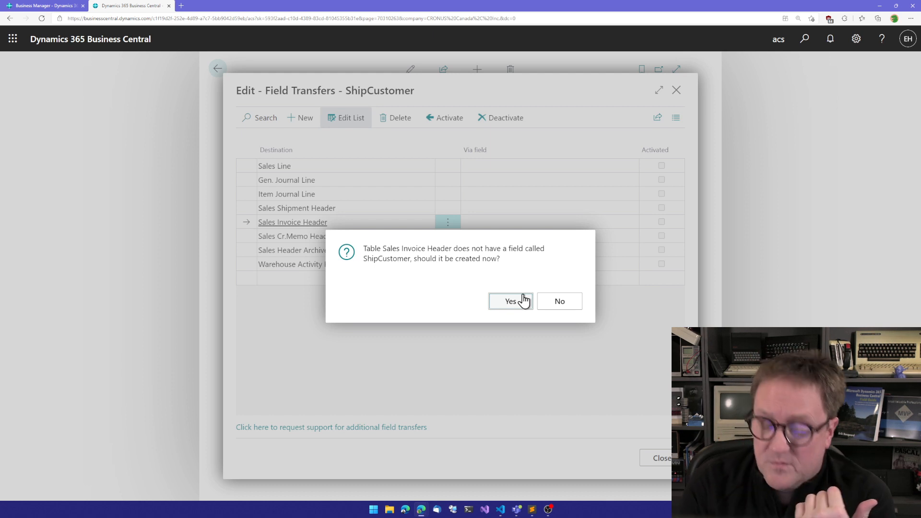
pyautogui.click(506, 300)
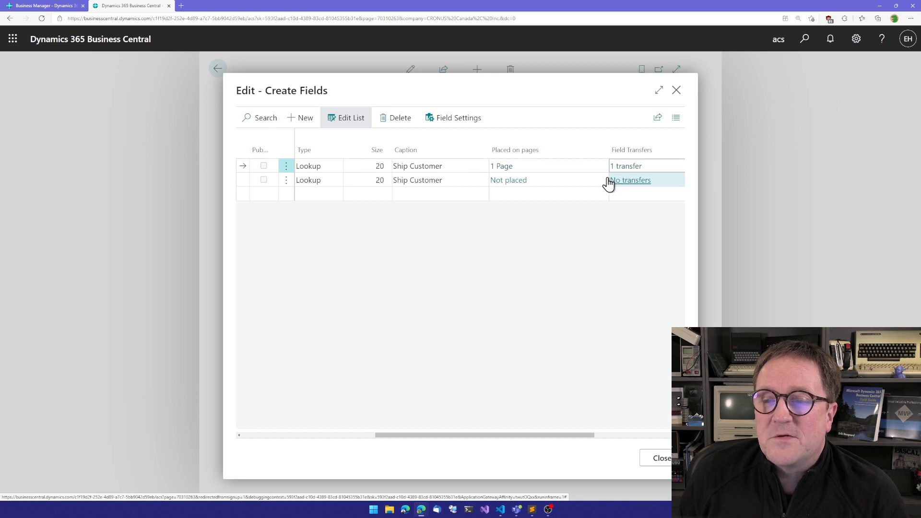
pyautogui.moveTo(617, 166)
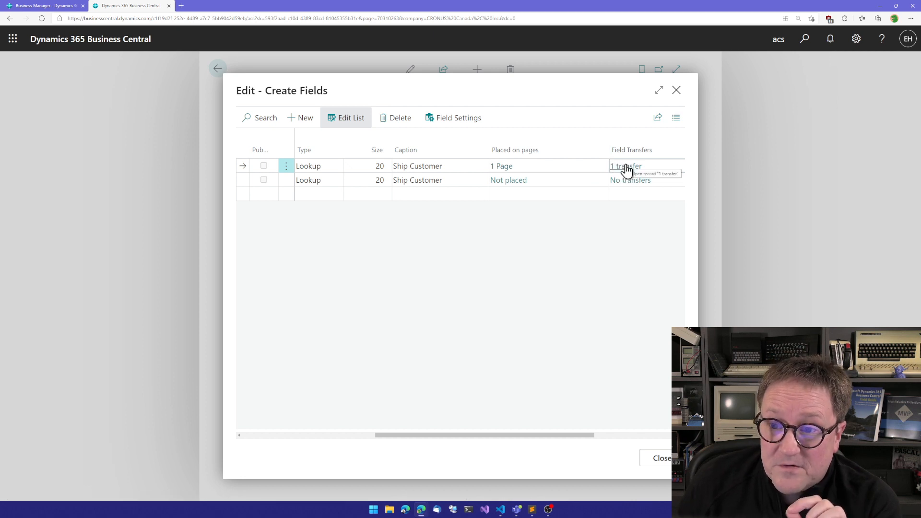
pyautogui.moveTo(631, 180)
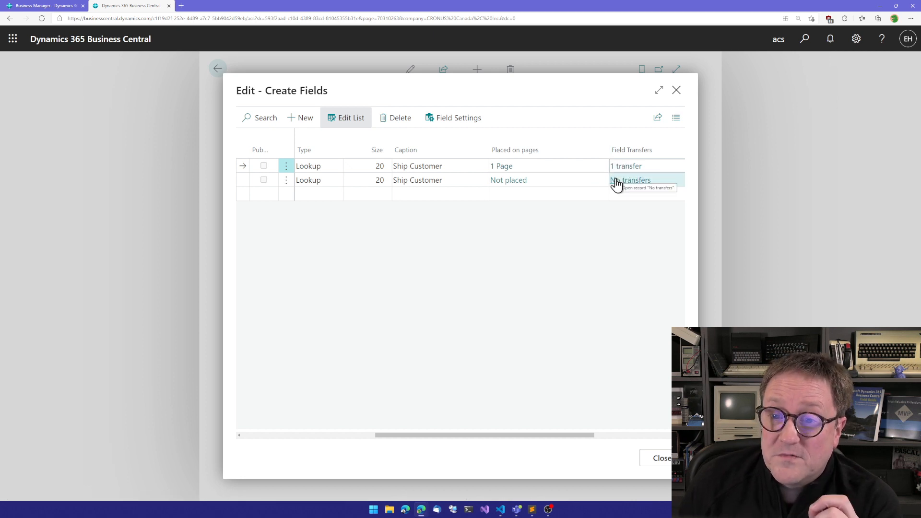
# Set the unplaced Ship Customer field to AddAfter placement on Posted Sales Invoice page 132
pyautogui.click(632, 180)
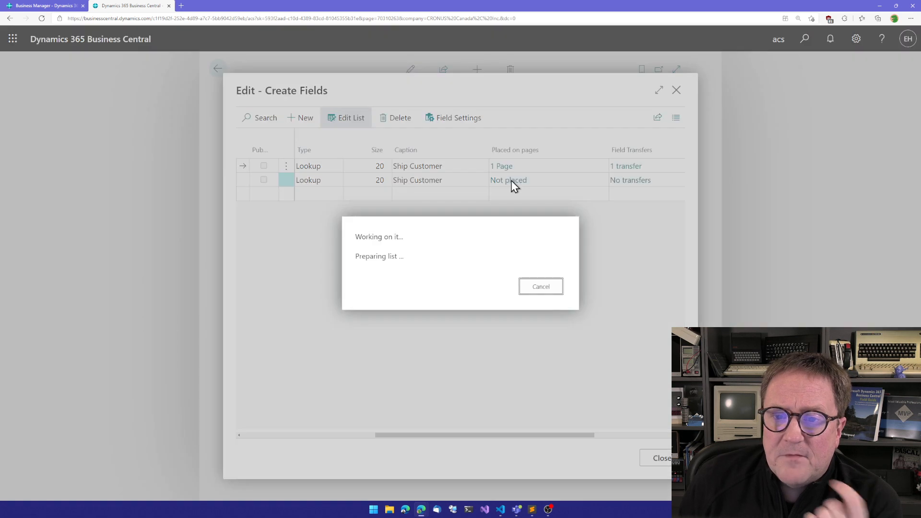
pyautogui.click(508, 179)
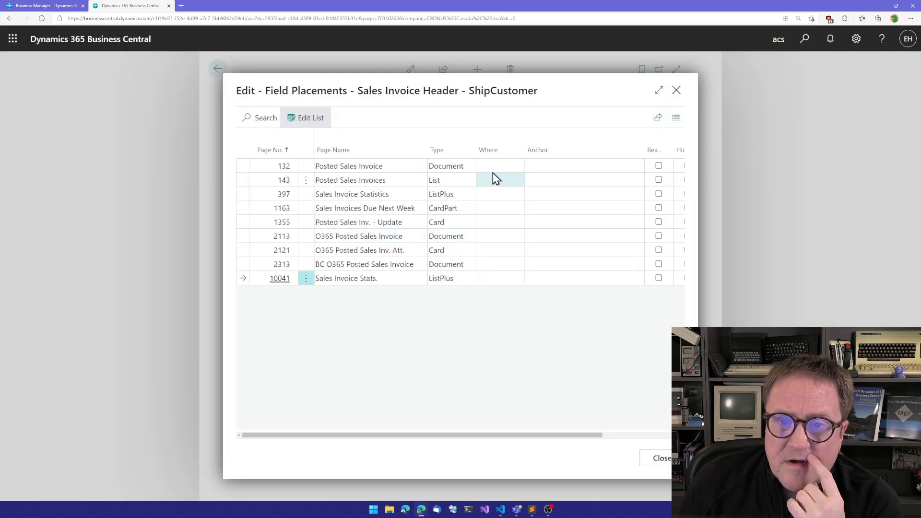
pyautogui.click(516, 166)
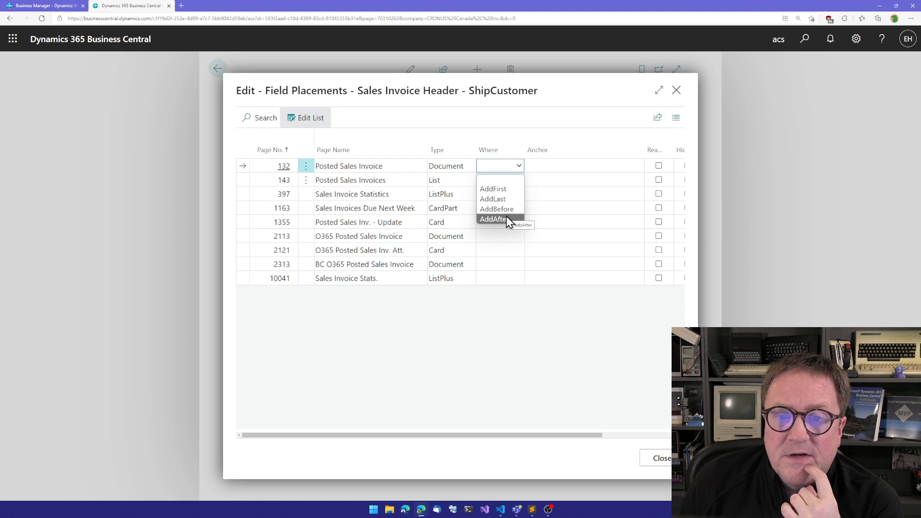
pyautogui.click(493, 219)
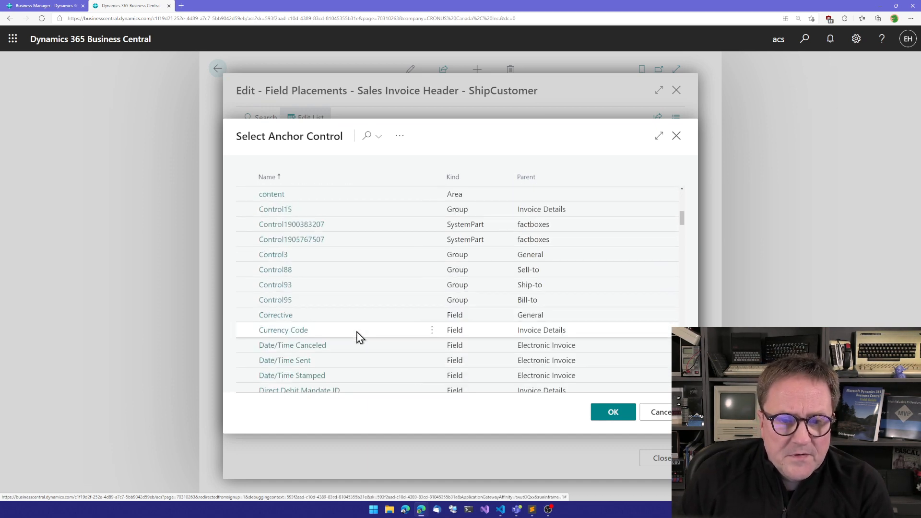
# Choose Posting Date as the anchor field and confirm the placement
pyautogui.scroll(-3)
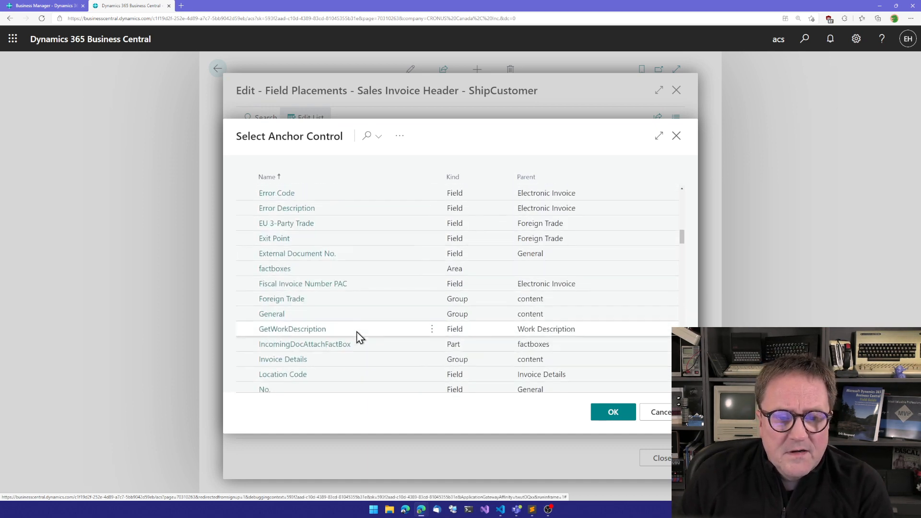
pyautogui.scroll(-3)
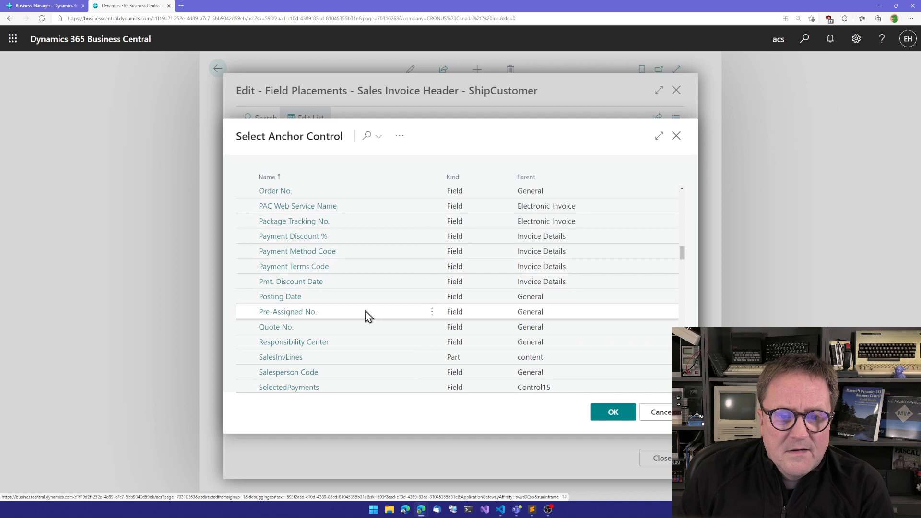
pyautogui.click(279, 297)
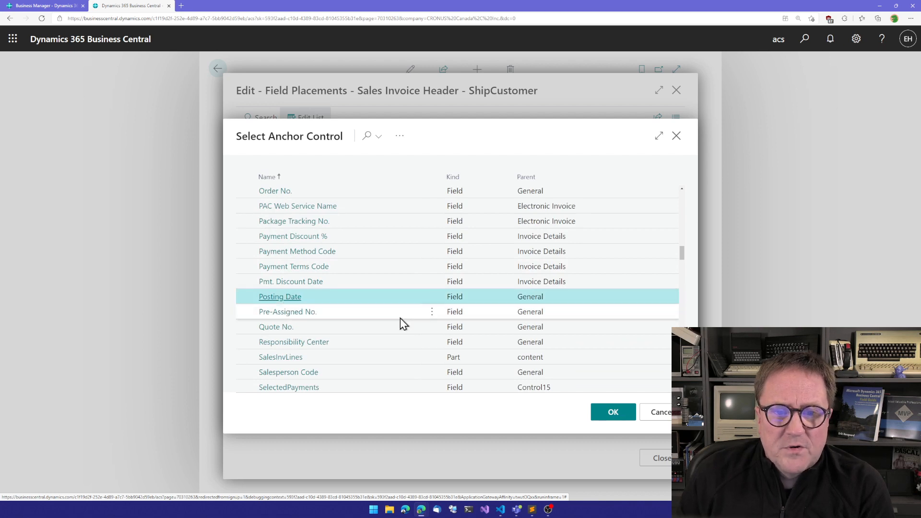
pyautogui.click(612, 411)
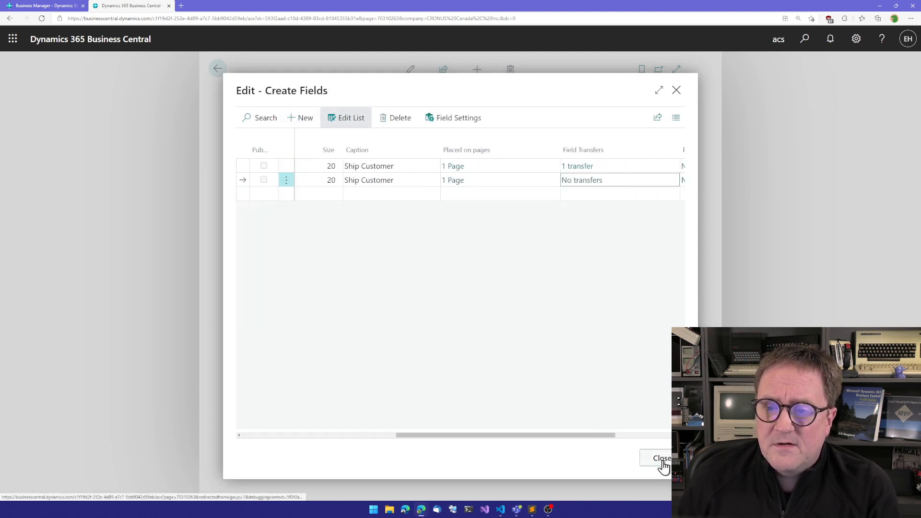
# Leave Create Fields and publish the New Fields extension directly to this environment
pyautogui.click(660, 458)
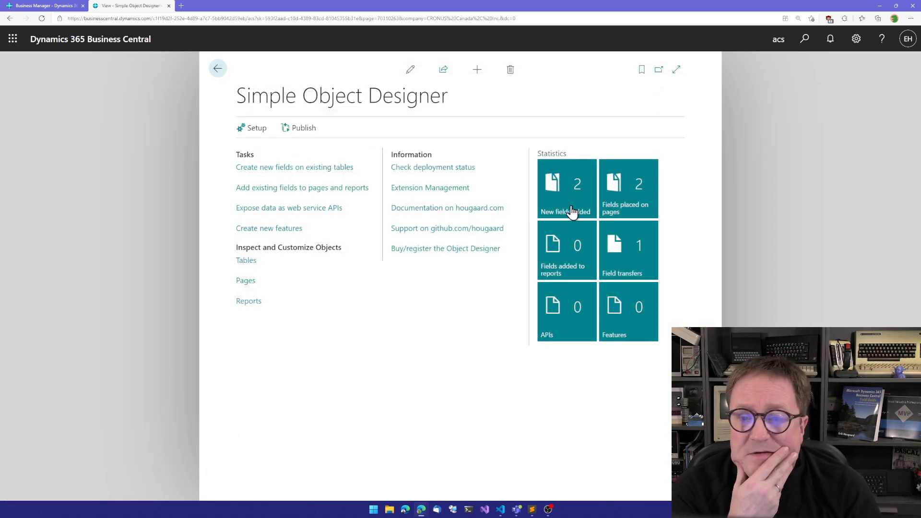
pyautogui.moveTo(627, 211)
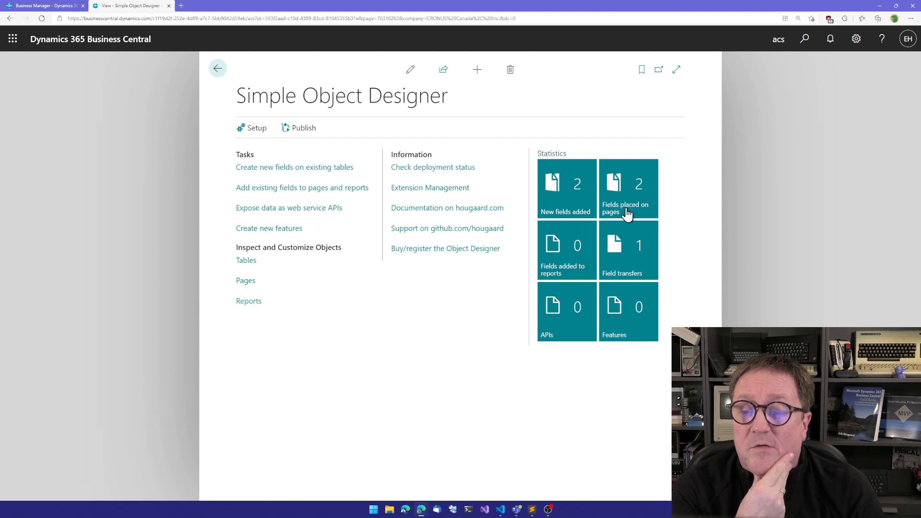
pyautogui.moveTo(626, 199)
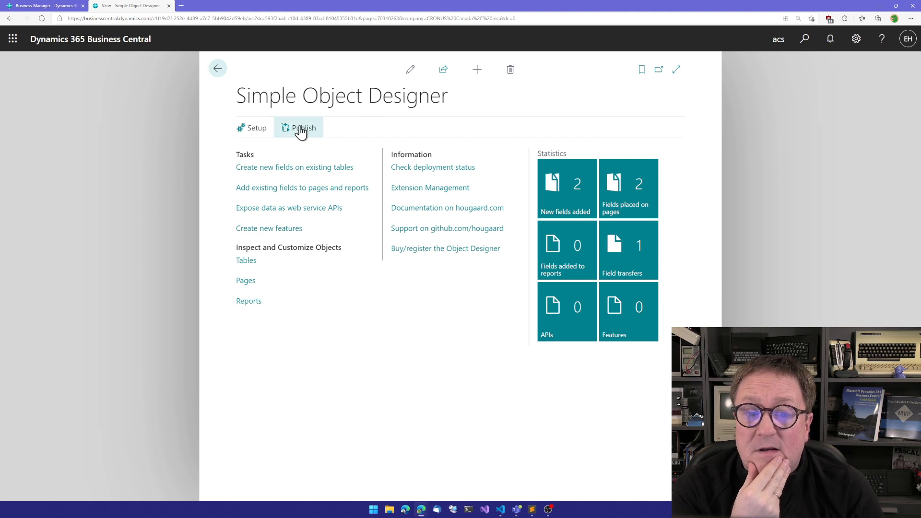
pyautogui.click(305, 127)
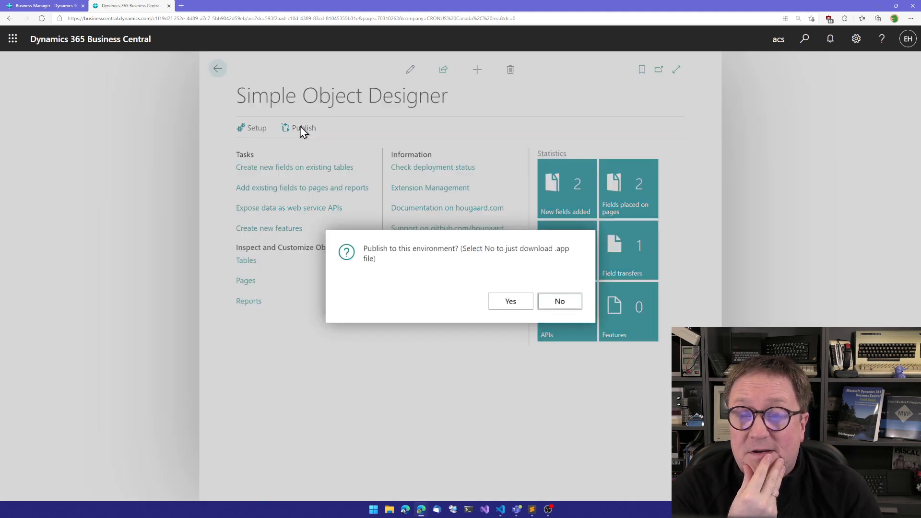
pyautogui.moveTo(476, 274)
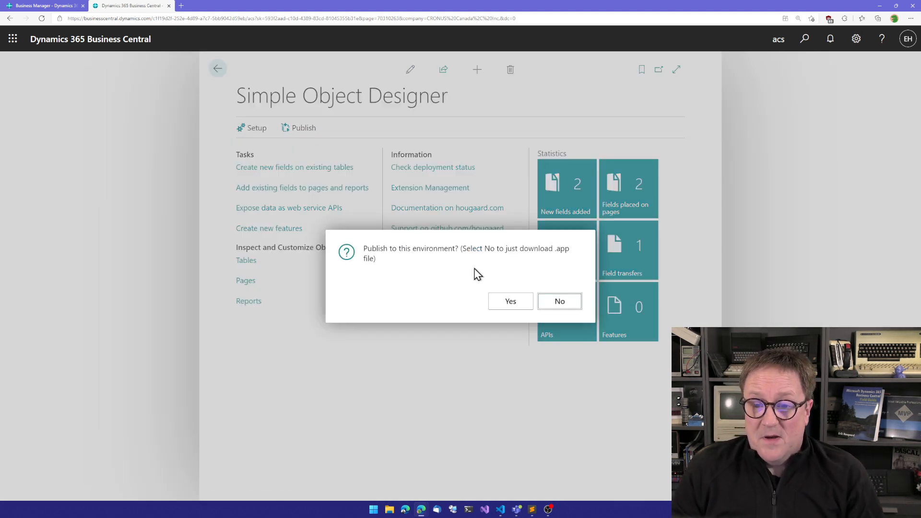
pyautogui.click(510, 300)
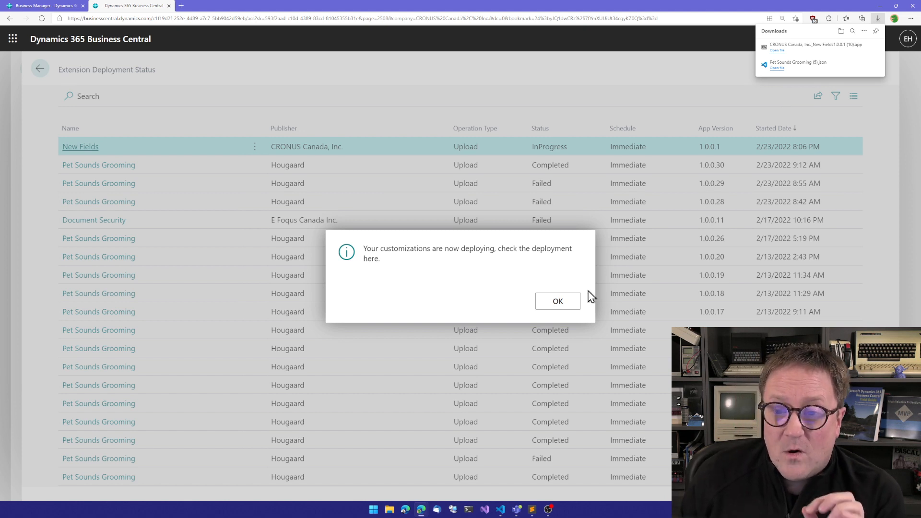
pyautogui.moveTo(556, 300)
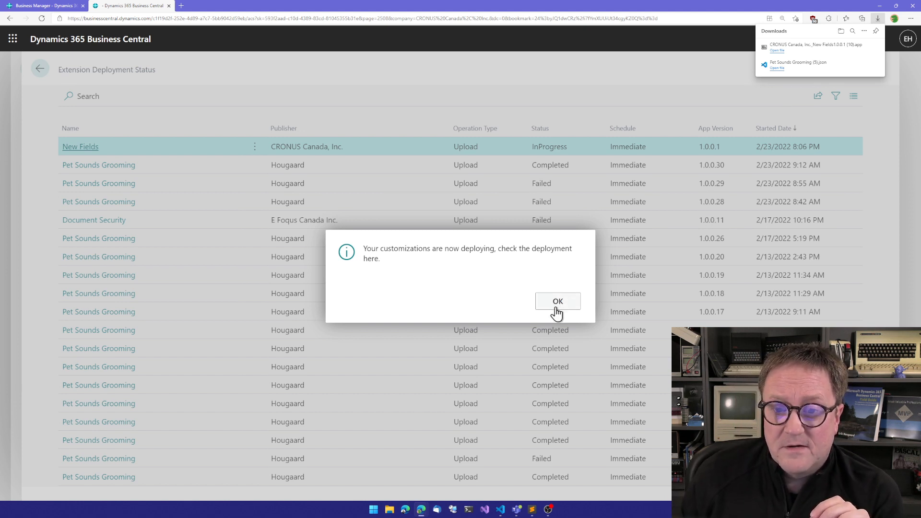
# Dismiss the deployment notice and return from the status list to the Role Center
pyautogui.click(557, 300)
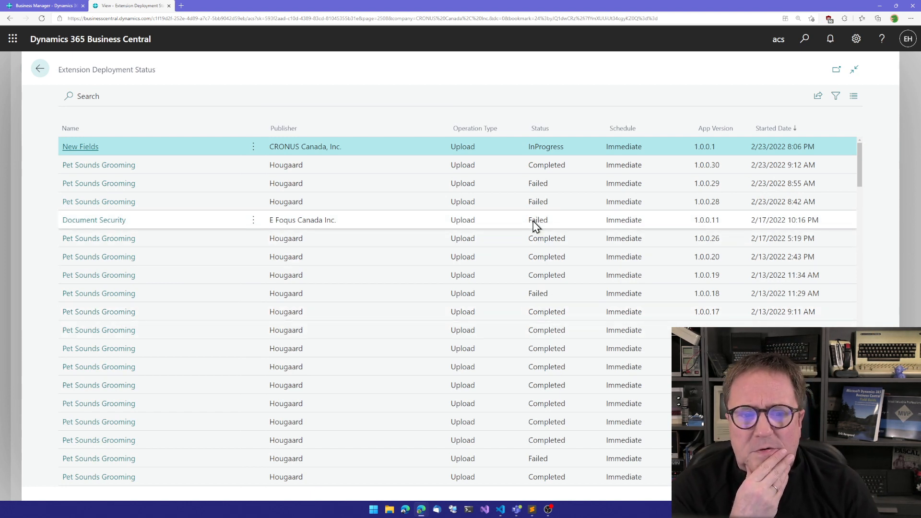
pyautogui.moveTo(443, 153)
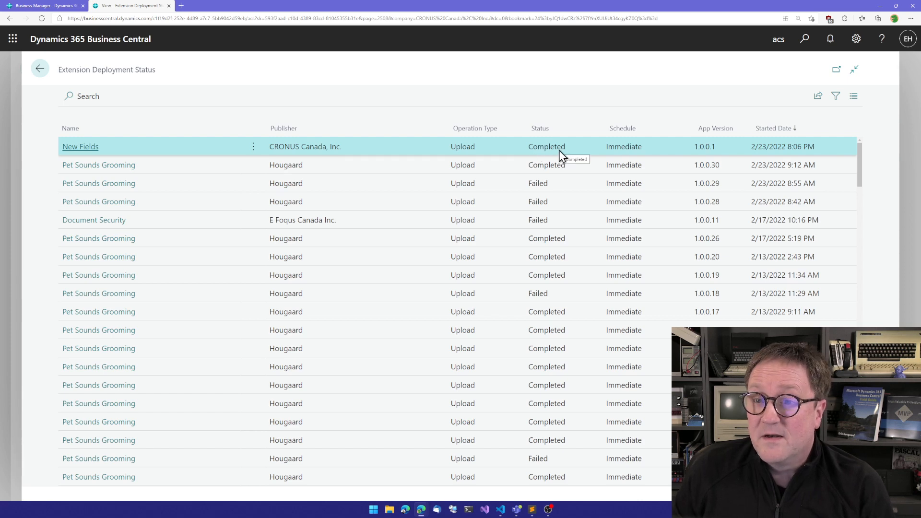
pyautogui.click(80, 146)
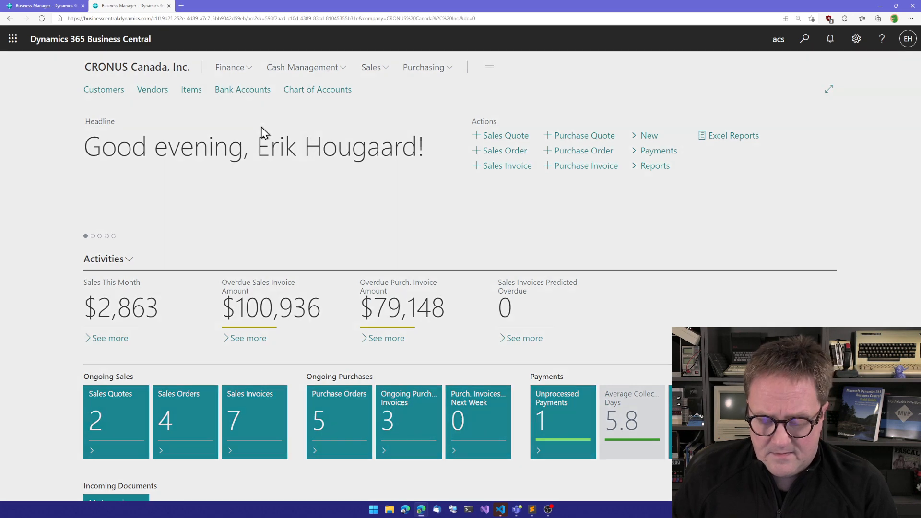
# Find 'sales order', list Sales Orders and open Adatum order S-ORD101001
pyautogui.write('sales order')
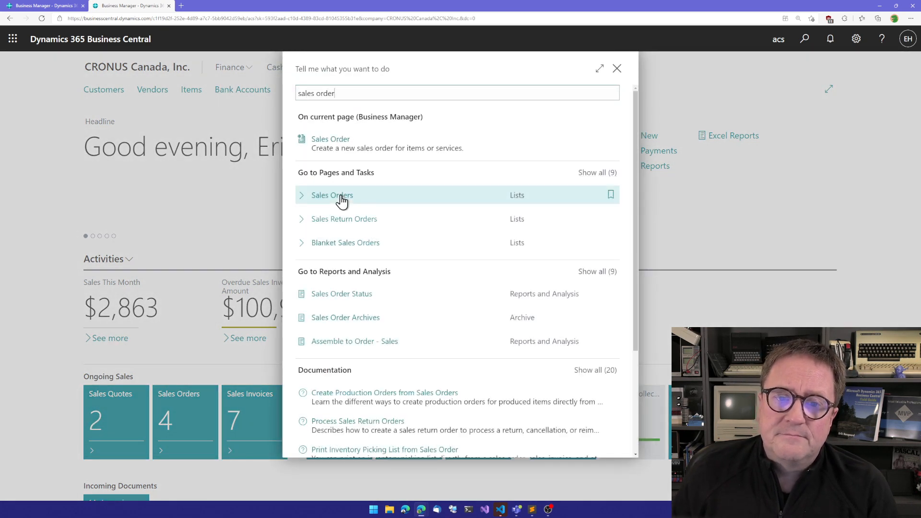
pyautogui.click(331, 194)
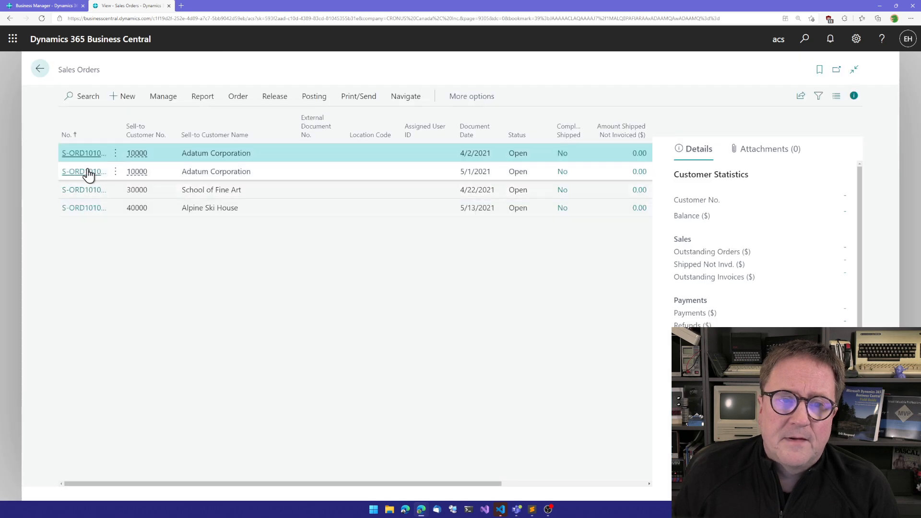
pyautogui.click(84, 152)
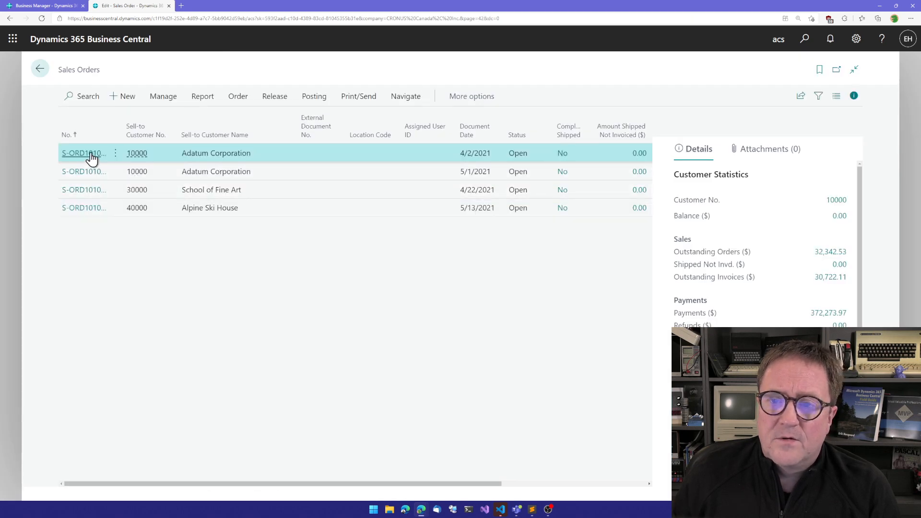
pyautogui.click(82, 153)
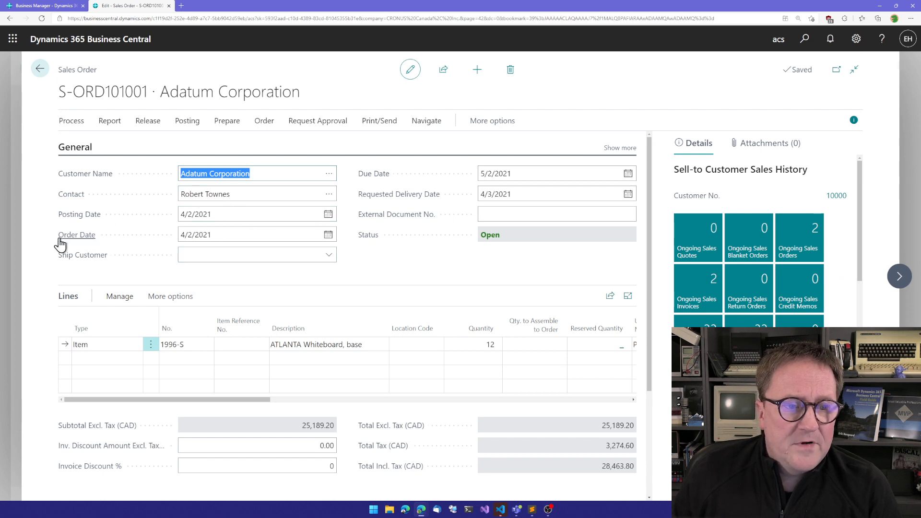
pyautogui.moveTo(146, 263)
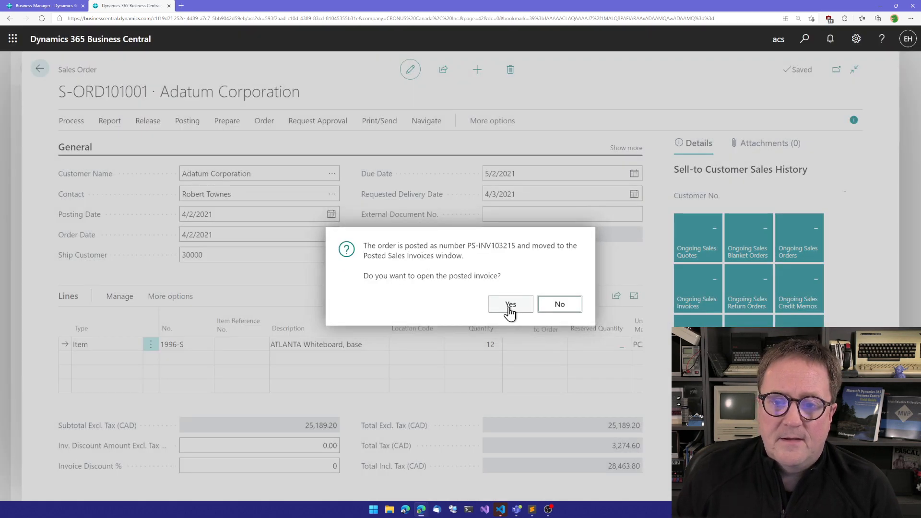
# Confirm the posting prompt to view posted invoice PS-INV103215 with Ship Customer 30000
pyautogui.click(510, 304)
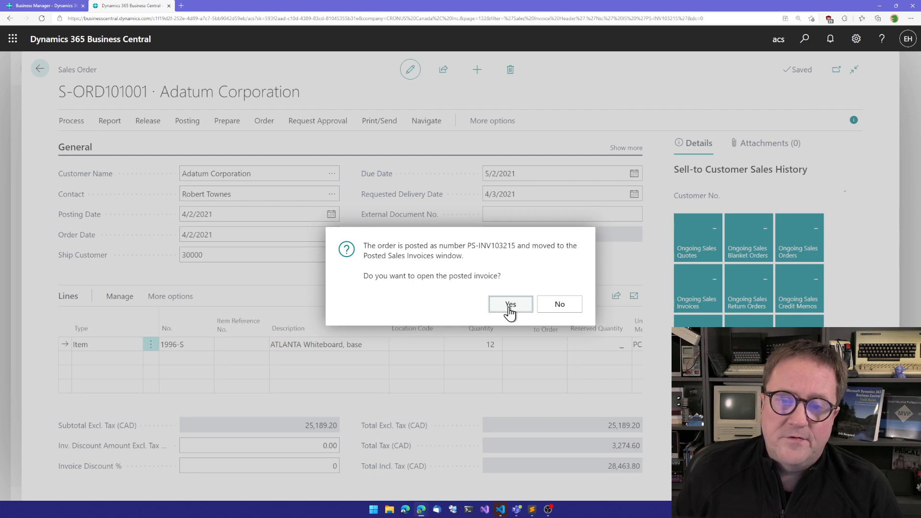
pyautogui.click(510, 304)
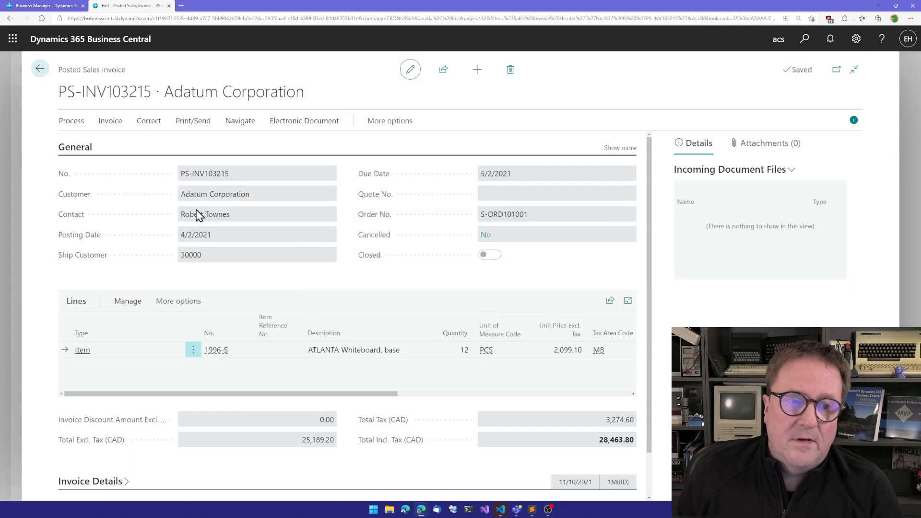